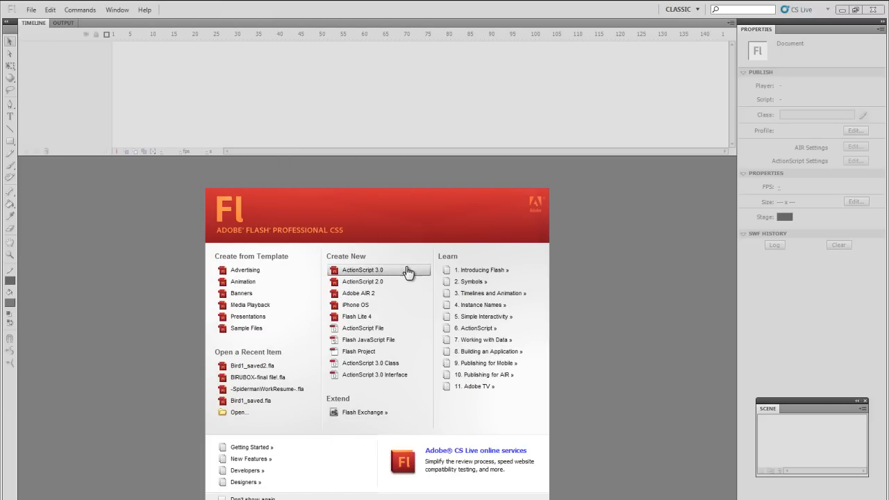
mouse_move(502, 211)
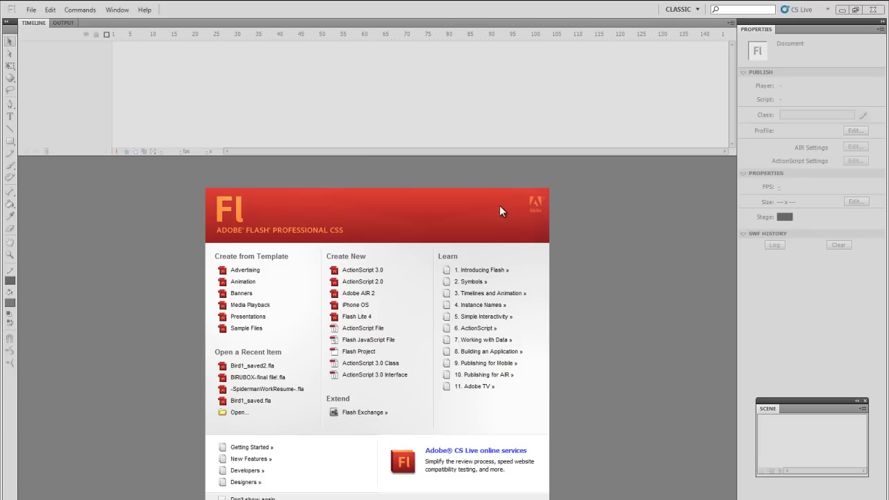
mouse_move(468, 222)
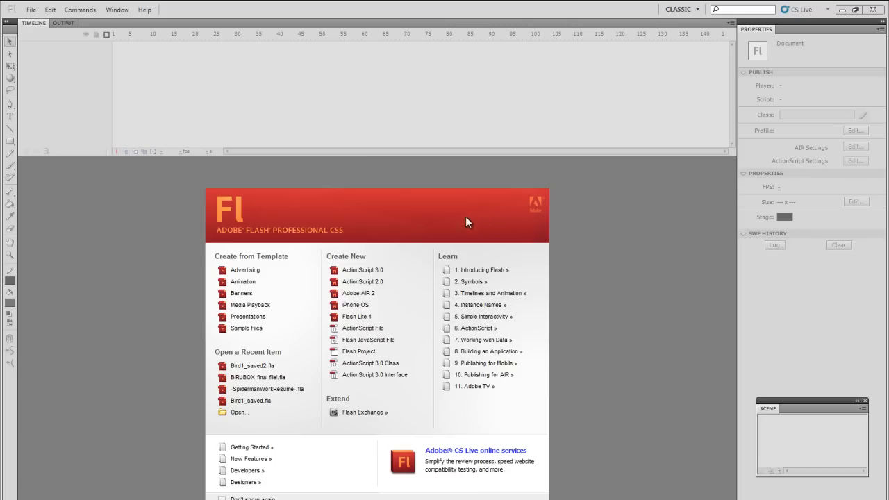
mouse_move(386, 254)
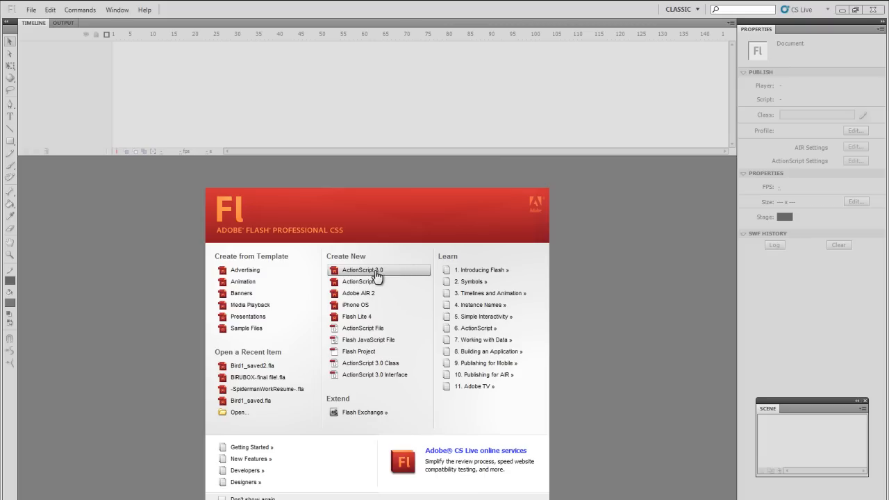
mouse_move(255, 283)
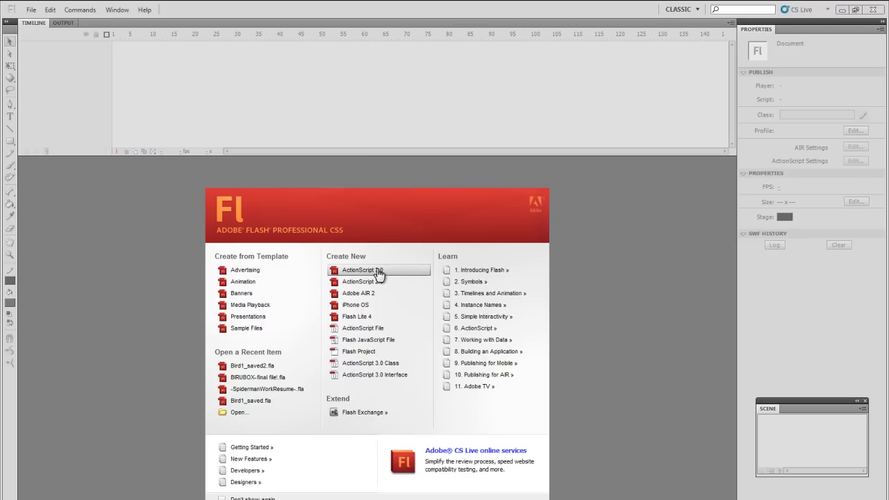
- Create a new ActionScript 3.0 document, switch to the Animator workspace, then back to Classic
click(358, 270)
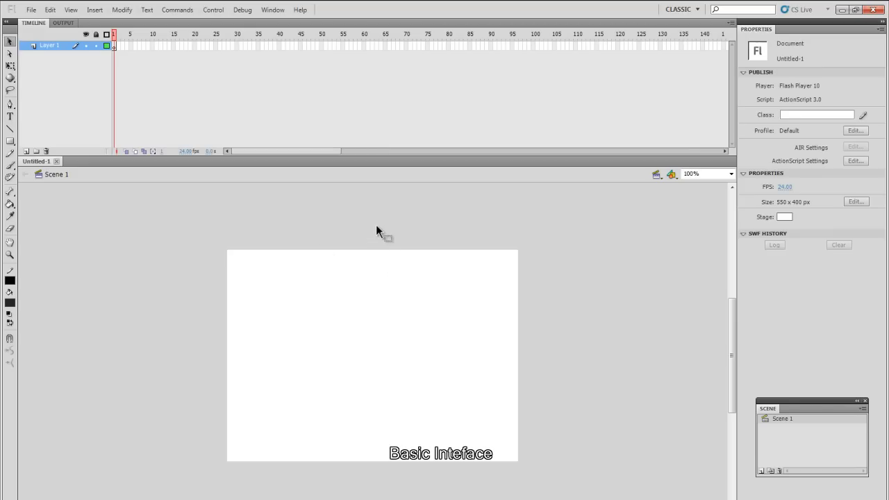
mouse_move(382, 283)
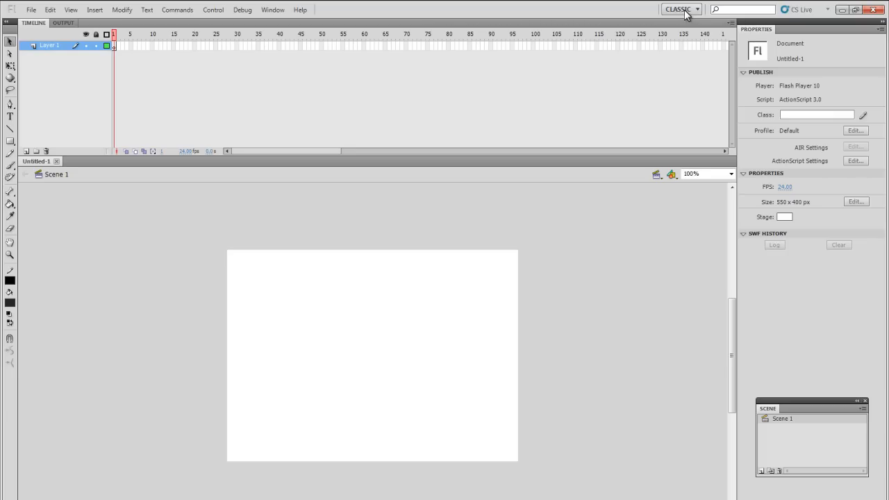
click(680, 9)
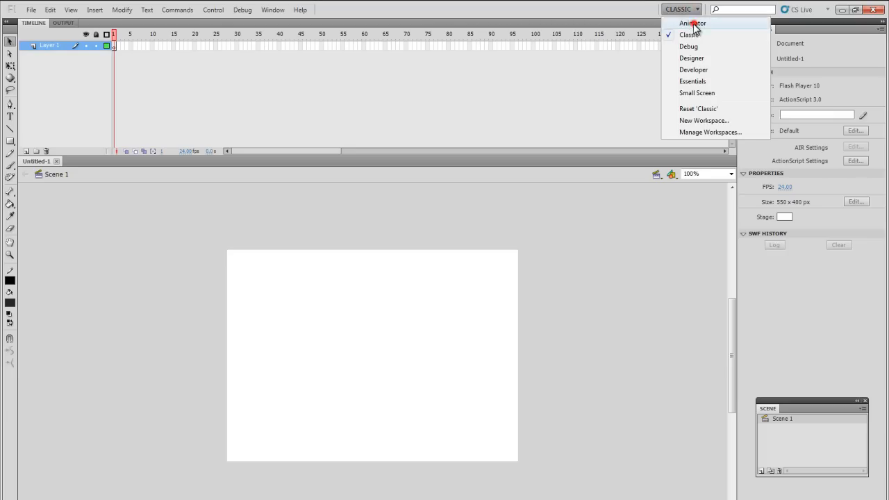
click(692, 23)
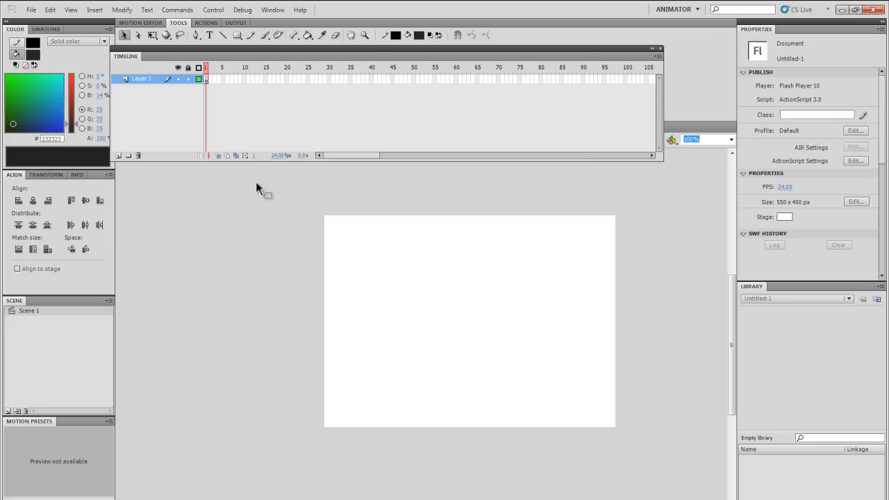
mouse_move(323, 119)
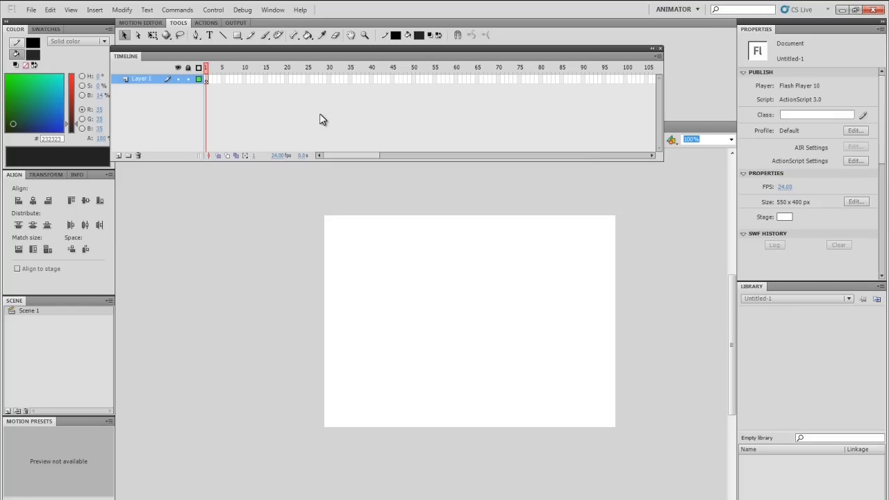
click(673, 9)
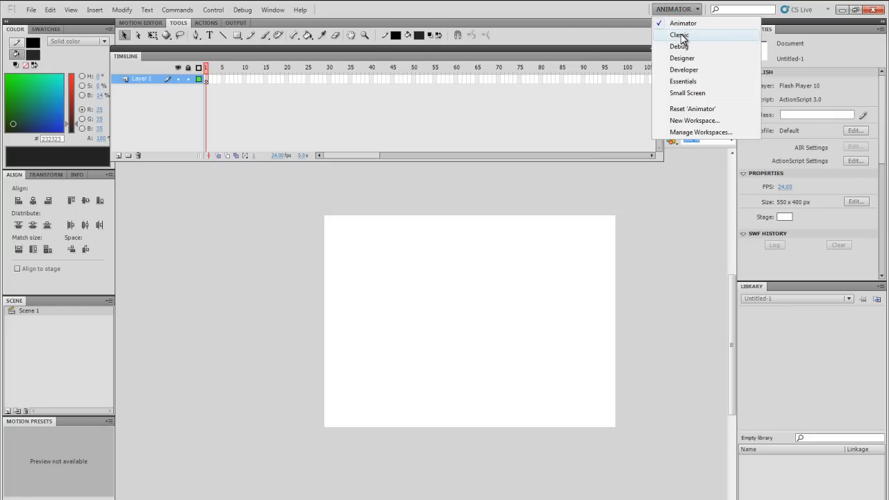
mouse_move(684, 40)
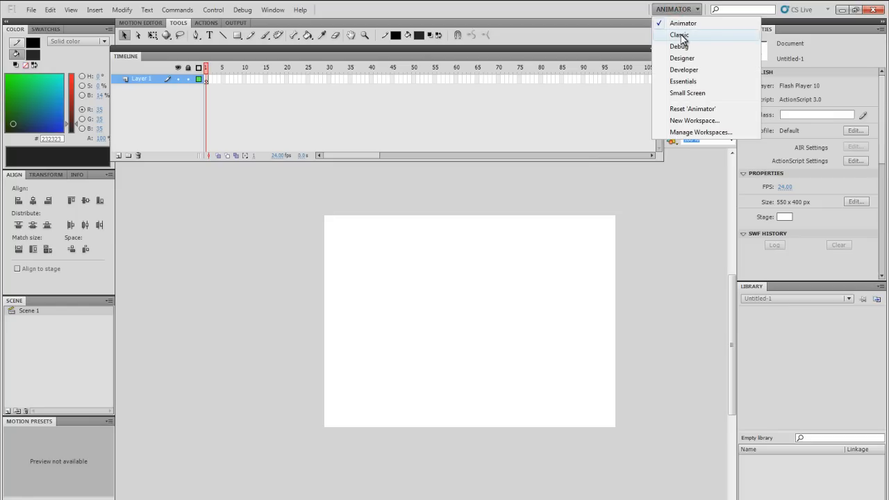
click(679, 35)
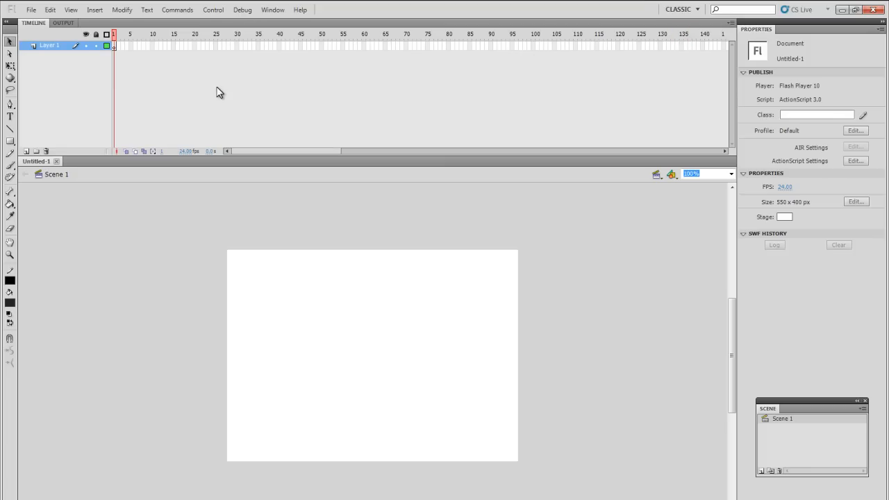
mouse_move(739, 49)
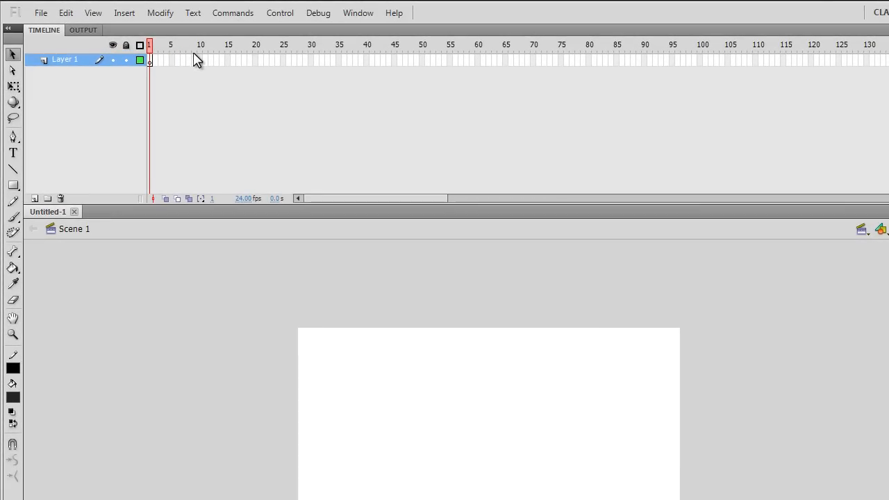
mouse_move(257, 55)
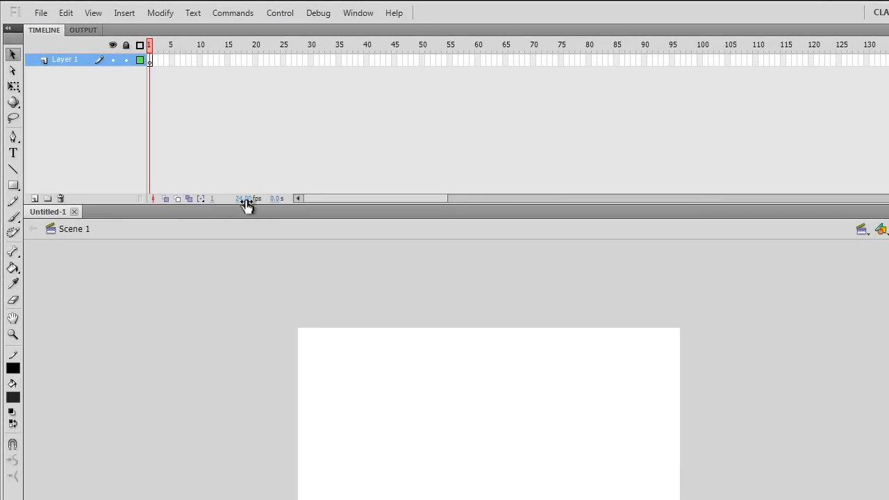
mouse_move(243, 211)
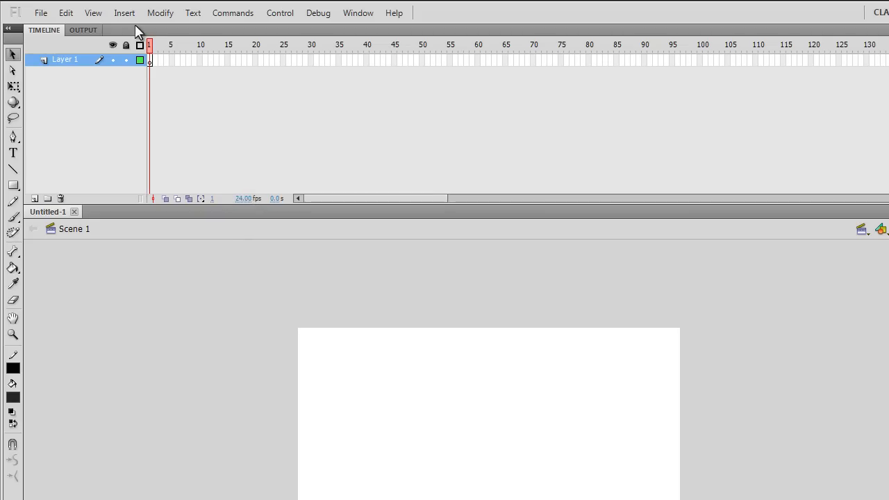
mouse_move(185, 55)
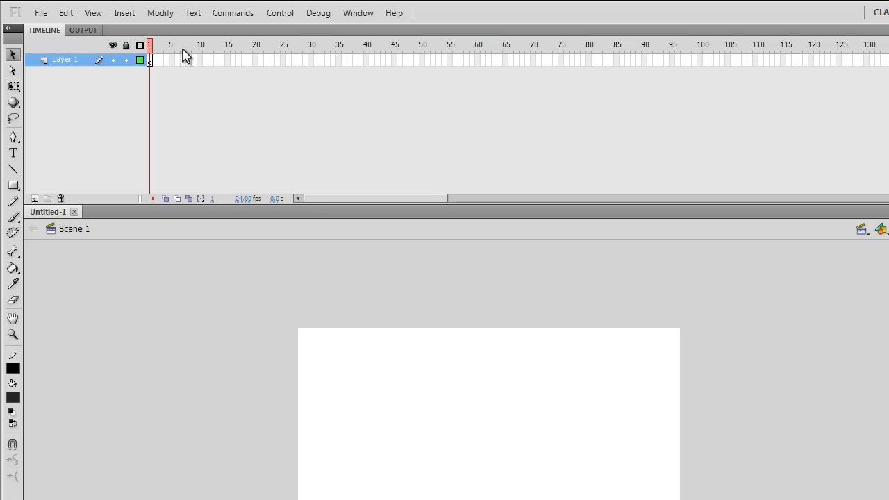
mouse_move(264, 160)
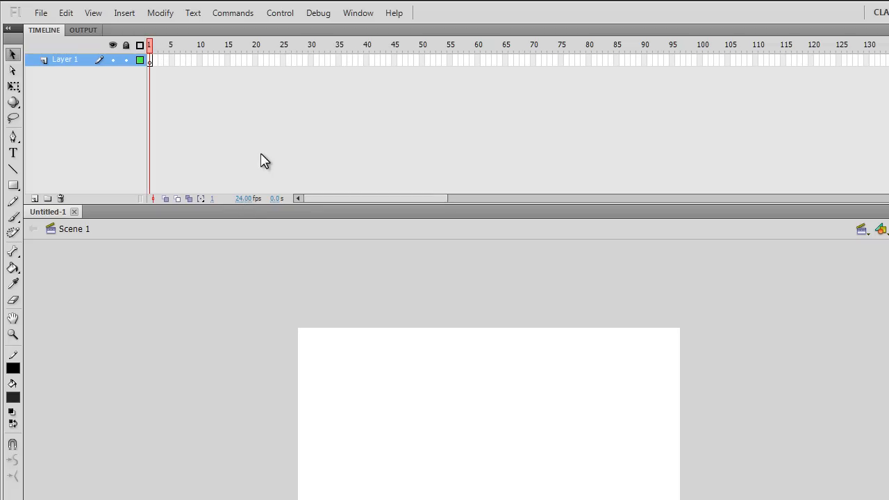
- Extend Layer 1's frame span from frame 24 through frame 121
click(277, 60)
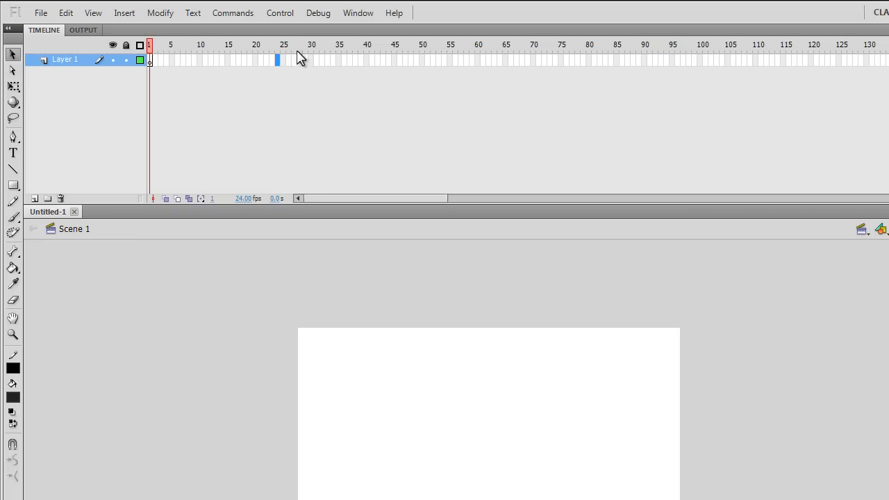
mouse_move(781, 67)
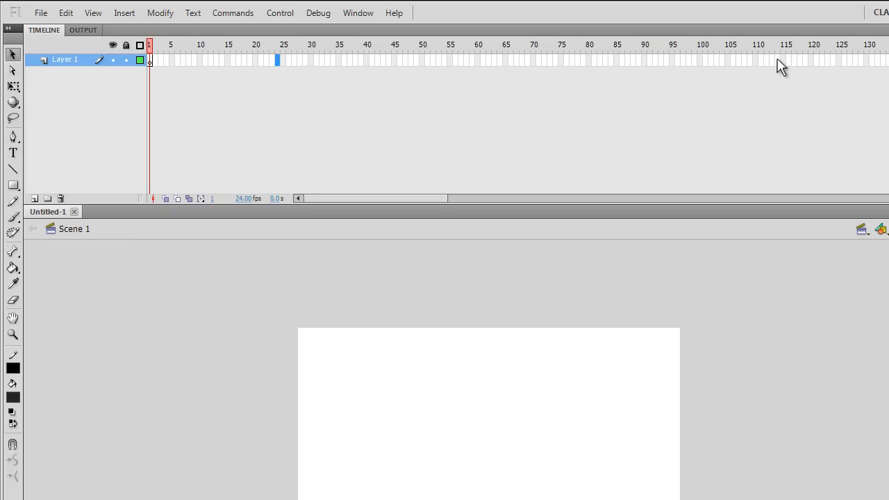
click(816, 60)
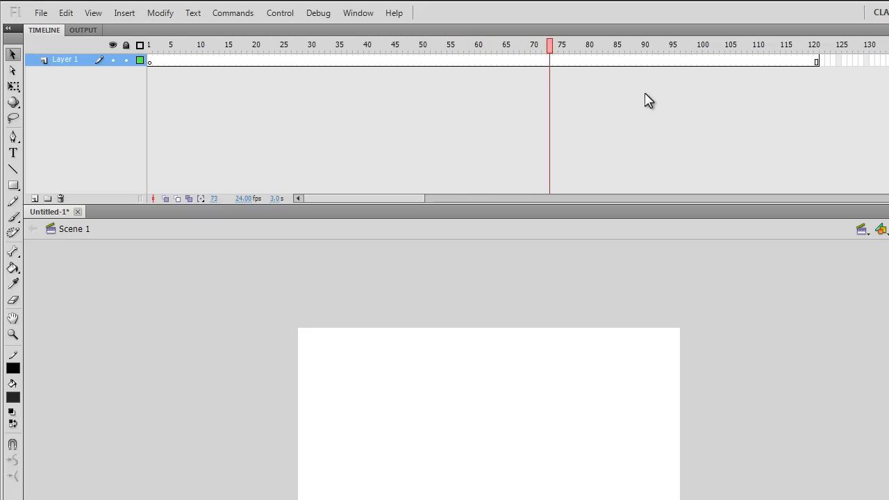
- Move to frame 121 and set the frame rate to 30 fps
click(816, 44)
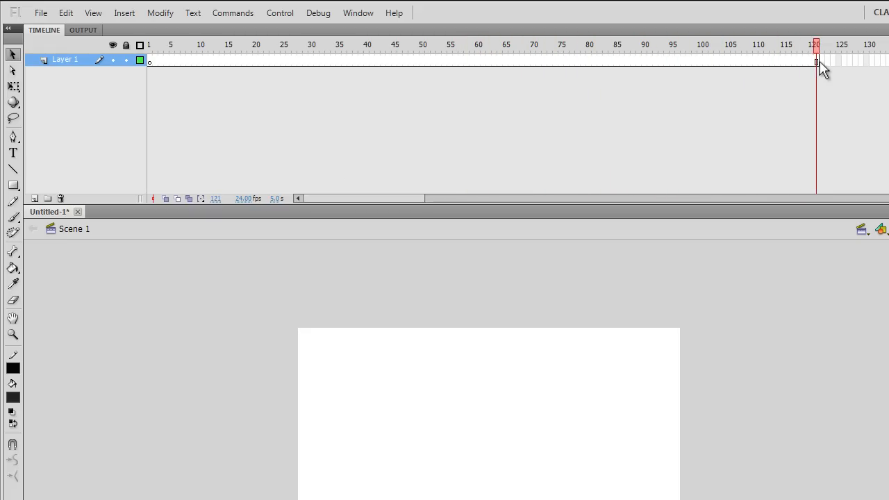
mouse_move(288, 202)
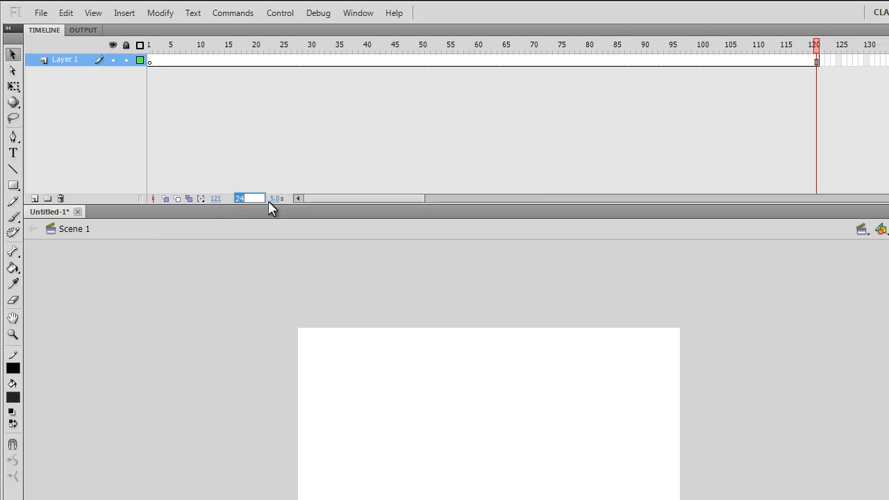
mouse_move(282, 195)
text(12)
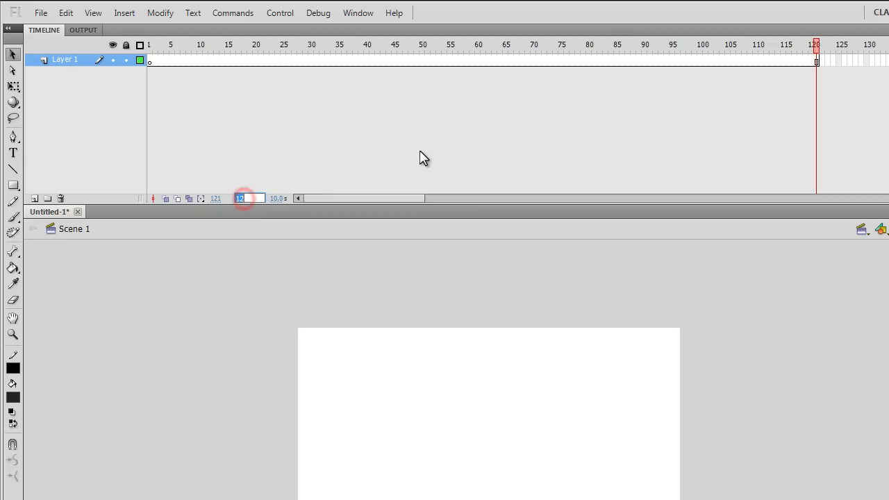
text(30.00 fps)
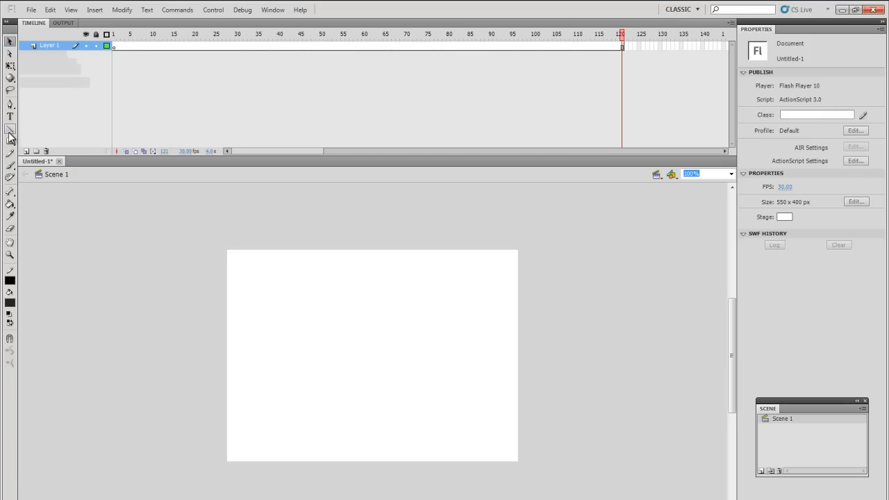
- Draw a thick black pencil curve and a thin curve to its right on the stage
drag(187, 288, 474, 189)
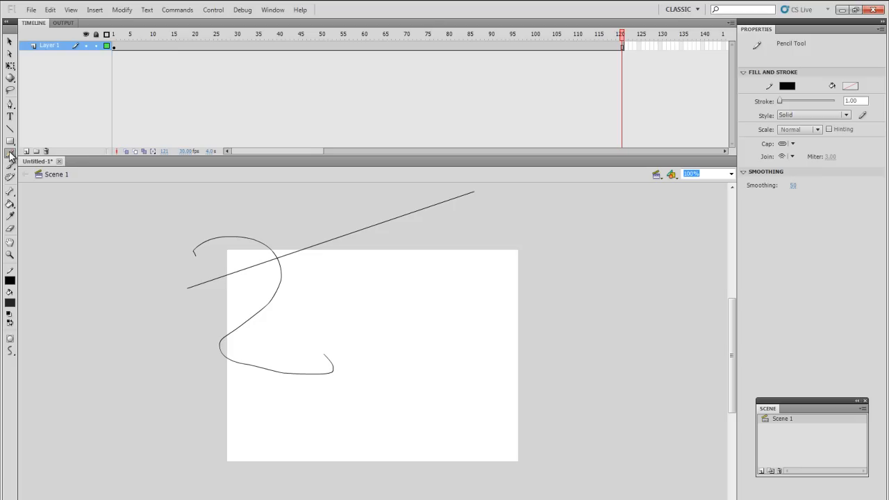
mouse_move(652, 165)
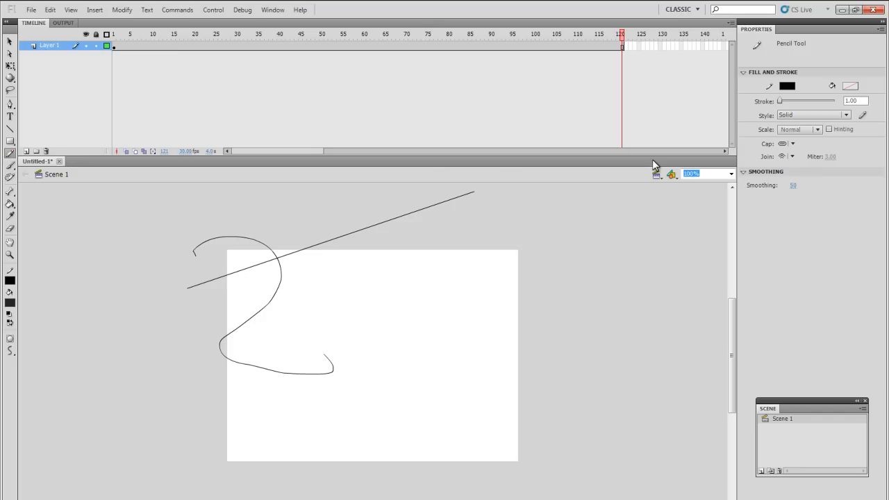
mouse_move(795, 105)
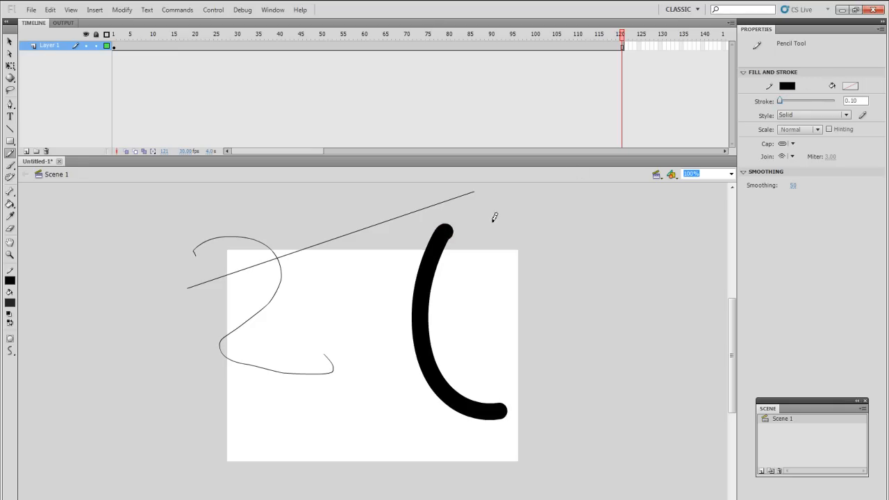
drag(491, 219, 566, 382)
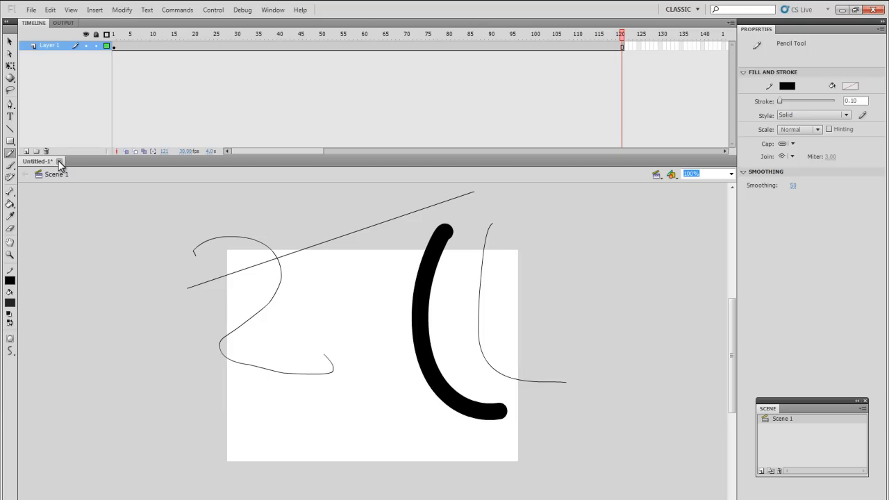
- Close Untitled-1 without saving, create a new ActionScript 3.0 document, and browse the File menu
click(60, 161)
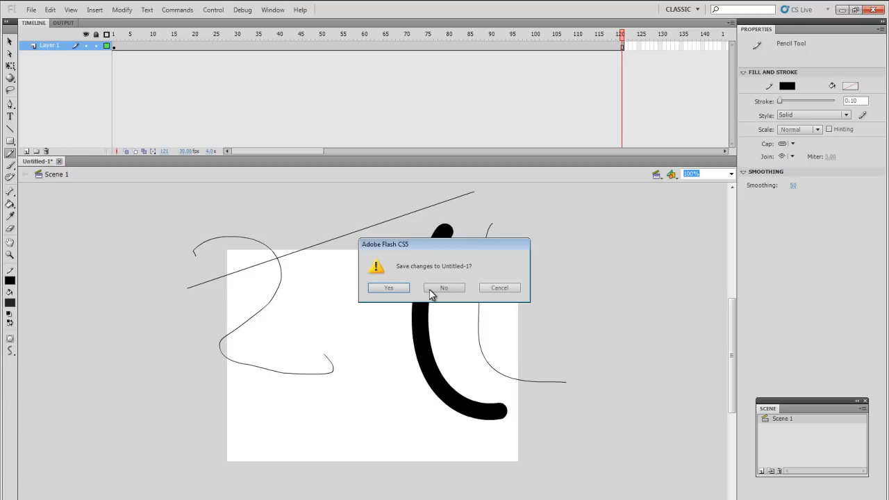
click(443, 287)
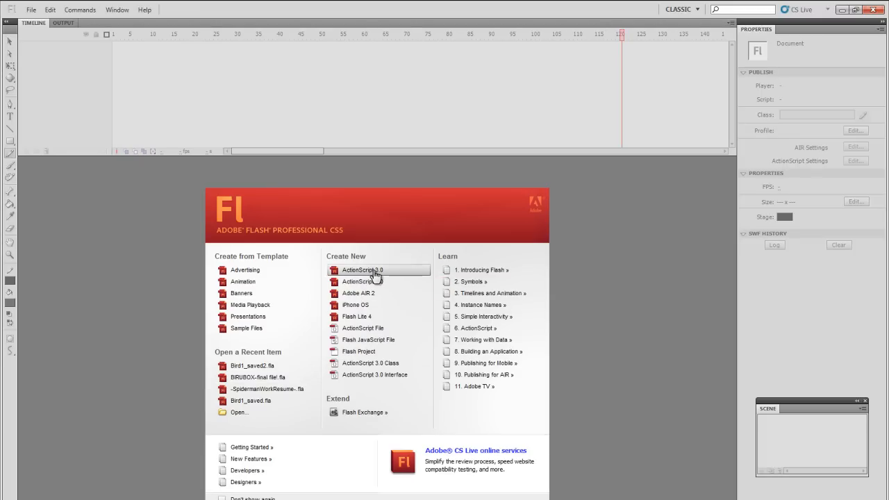
click(361, 269)
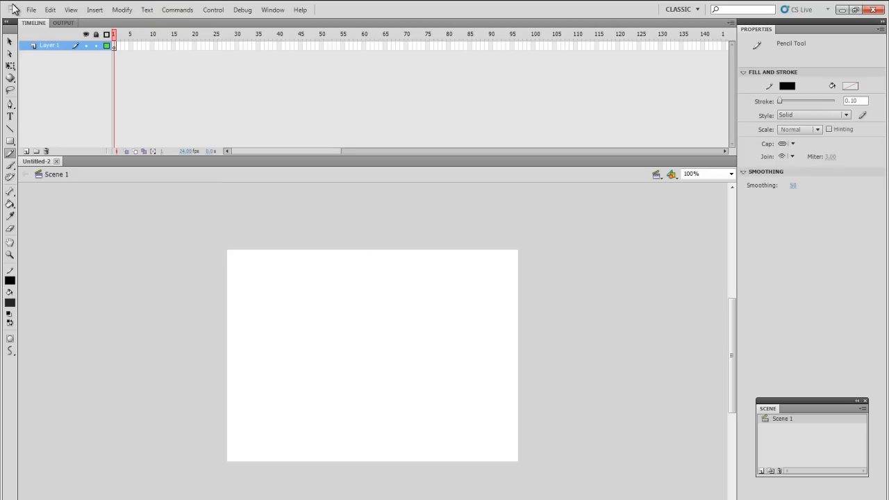
click(32, 10)
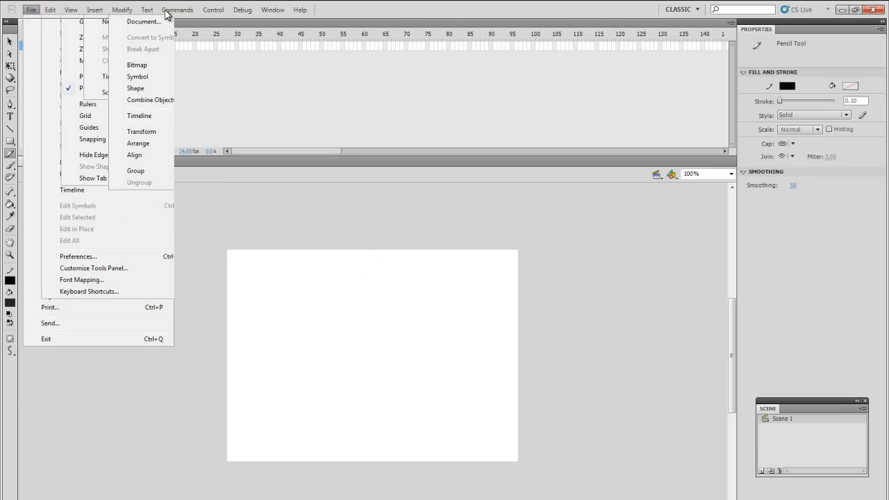
click(32, 10)
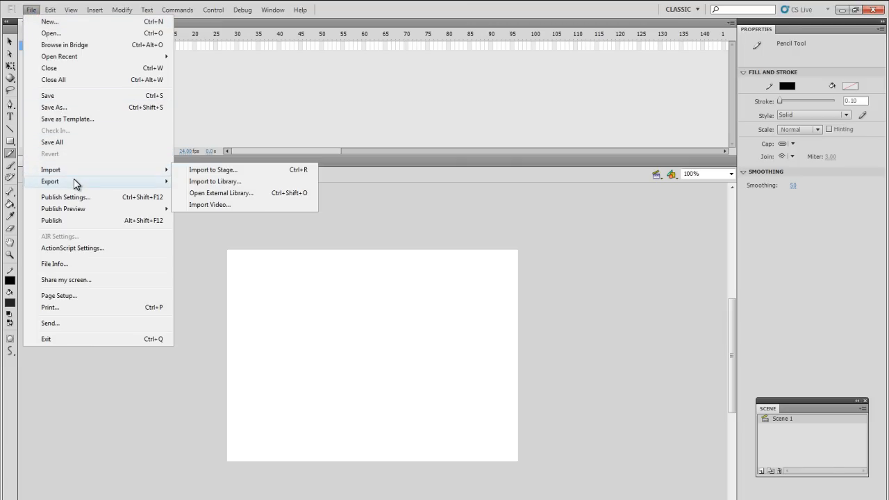
mouse_move(50, 181)
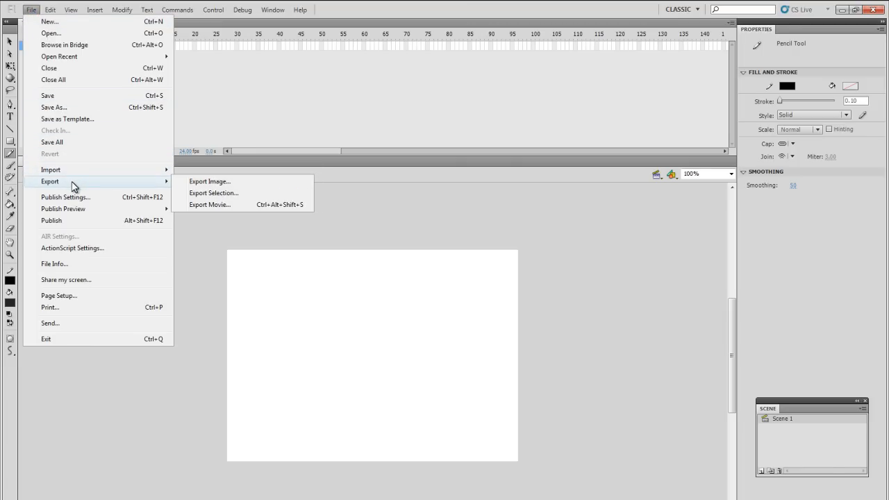
mouse_move(225, 204)
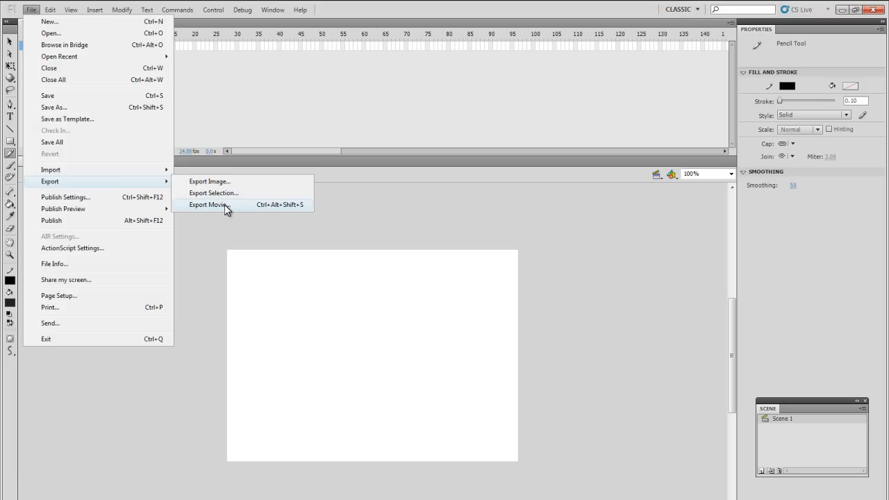
mouse_move(250, 220)
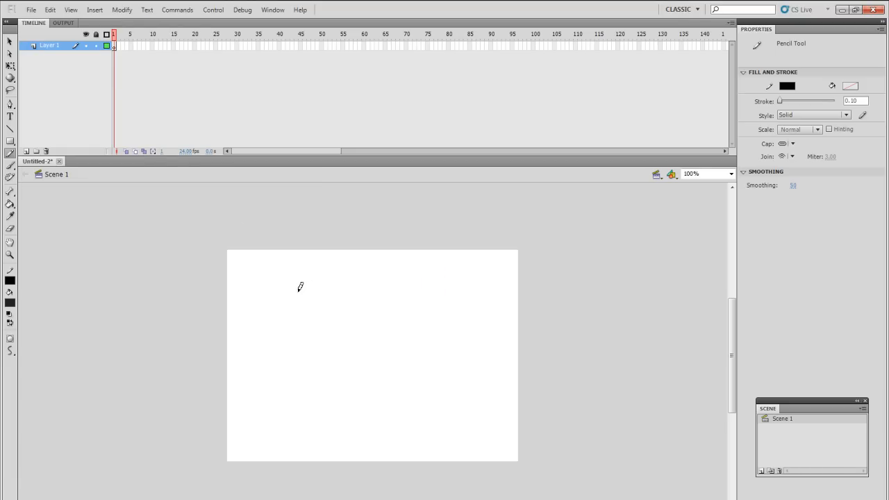
mouse_move(339, 190)
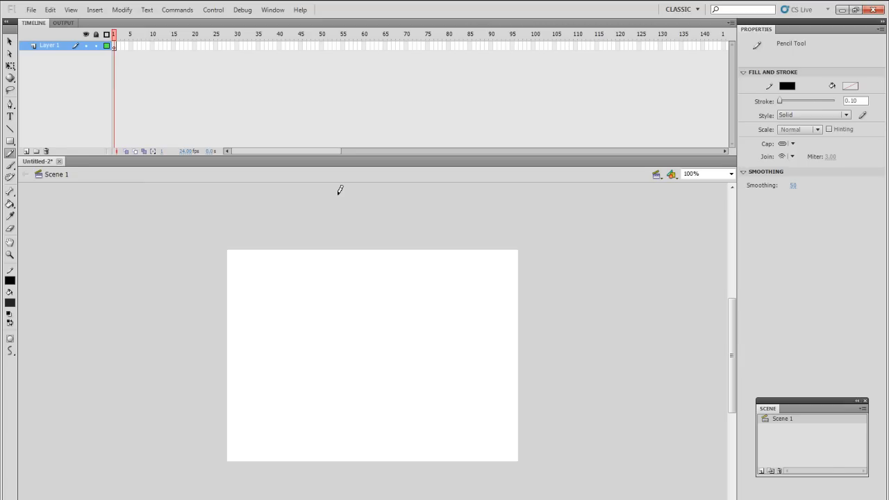
mouse_move(308, 217)
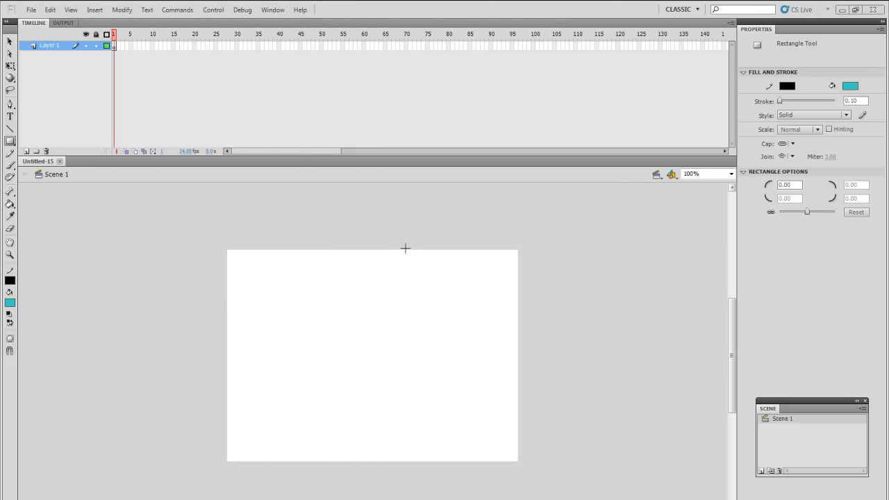
mouse_move(412, 247)
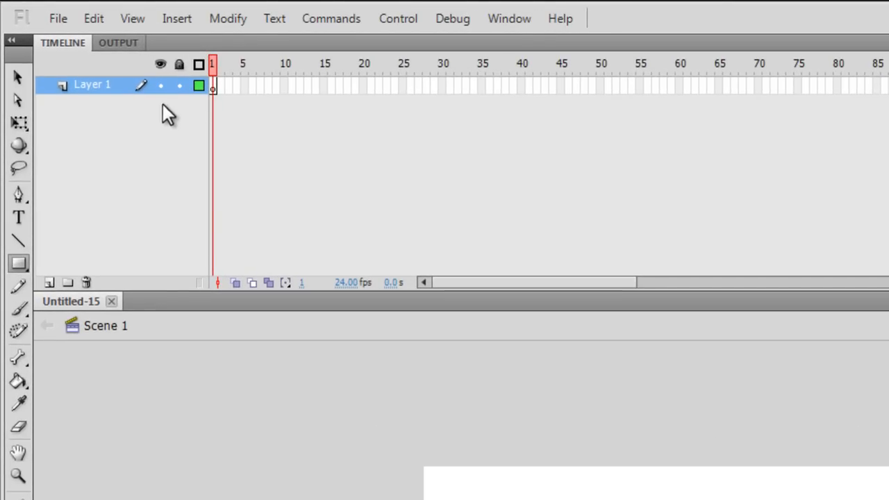
mouse_move(217, 97)
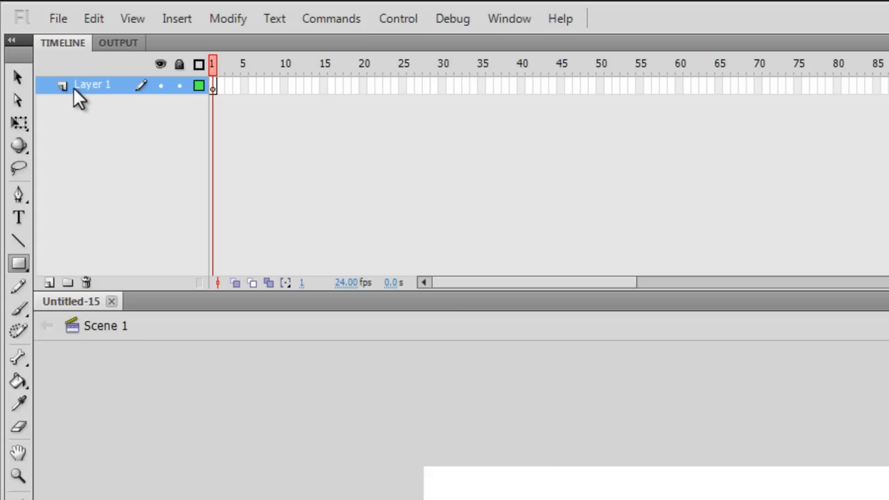
mouse_move(107, 97)
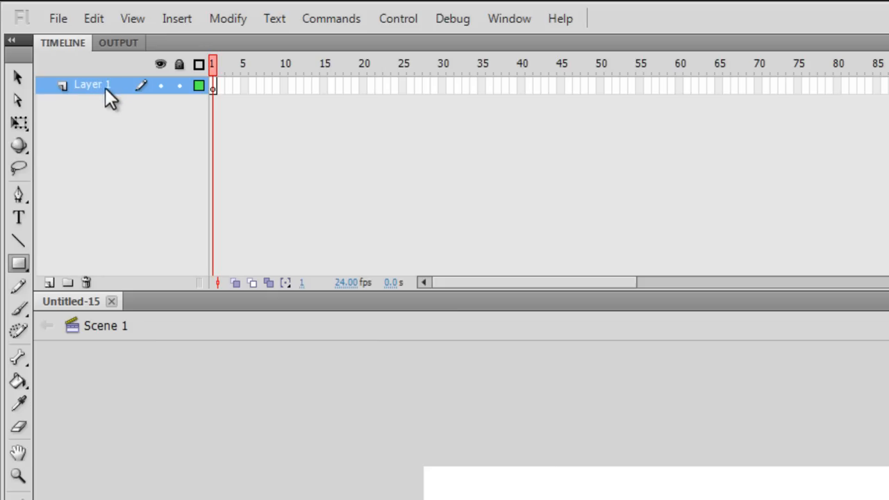
mouse_move(84, 260)
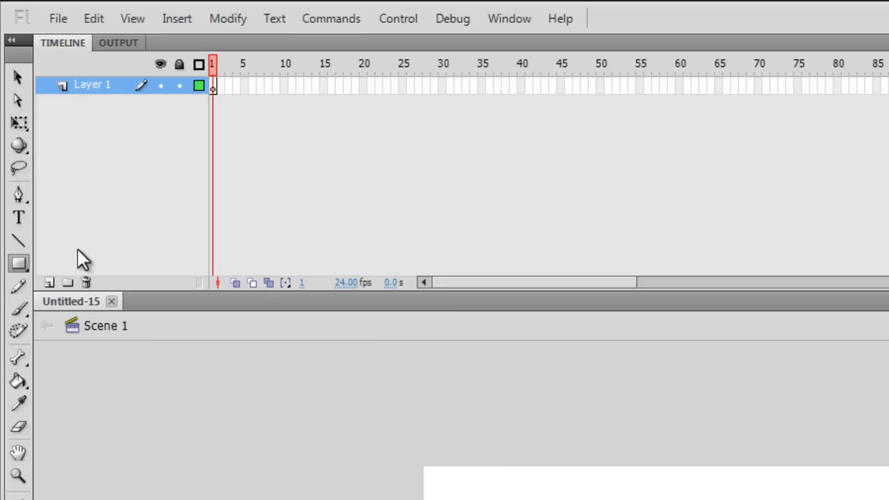
- Add Layer 2 above Layer 1 and make Layer 1 the active layer
click(49, 282)
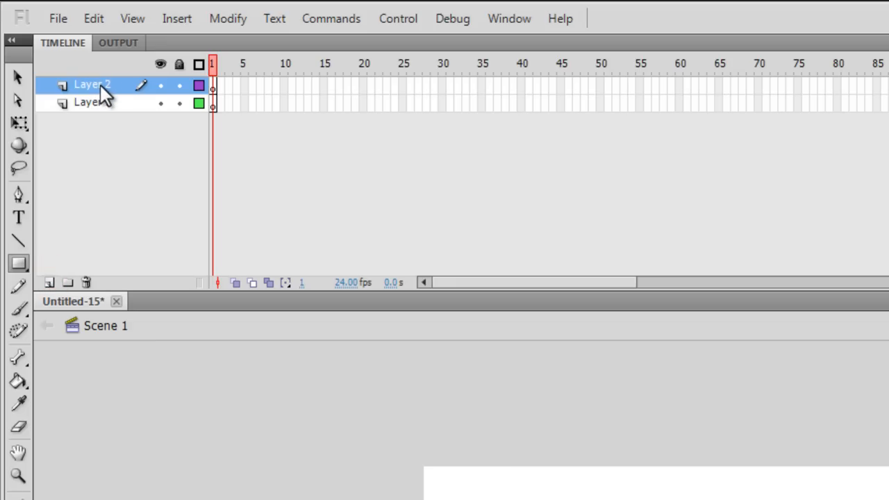
mouse_move(100, 110)
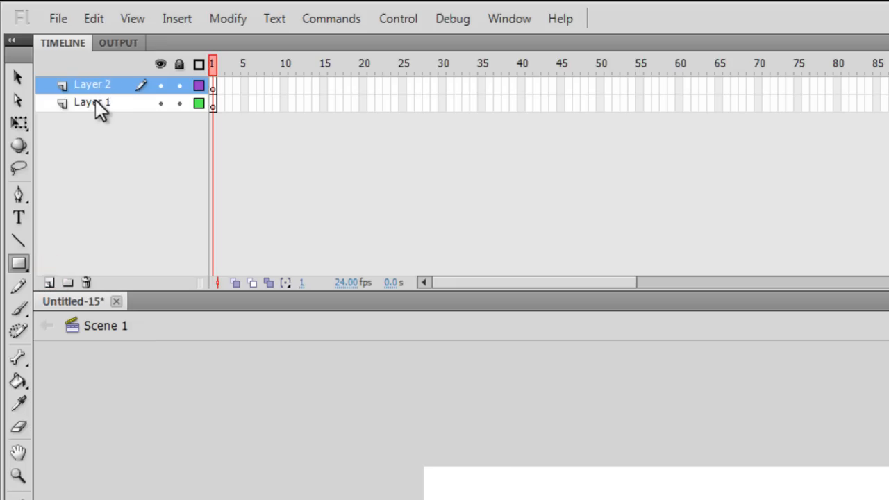
click(90, 102)
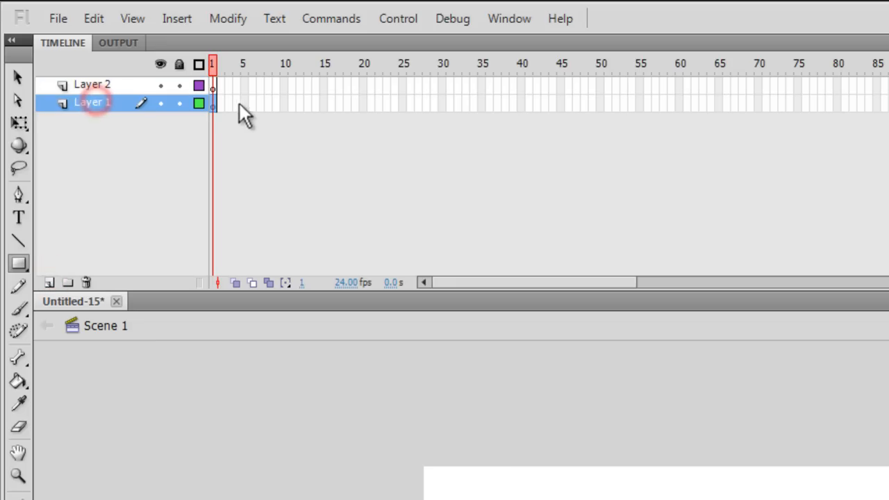
mouse_move(122, 111)
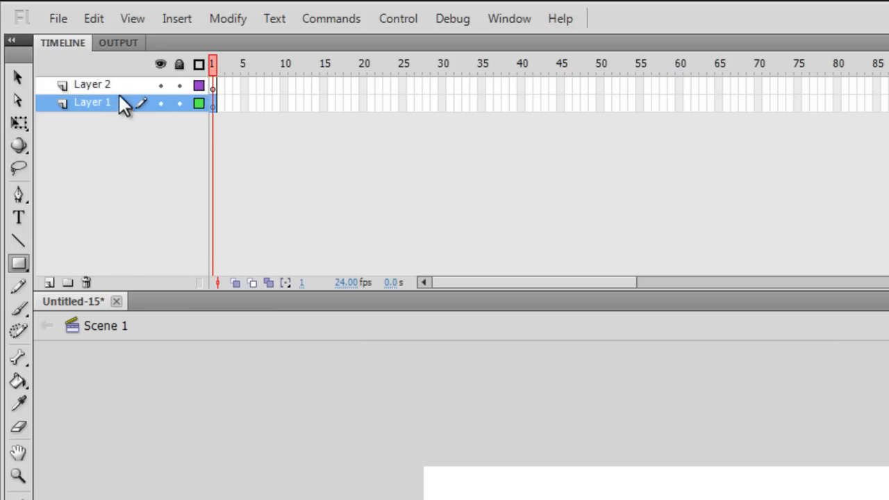
mouse_move(104, 94)
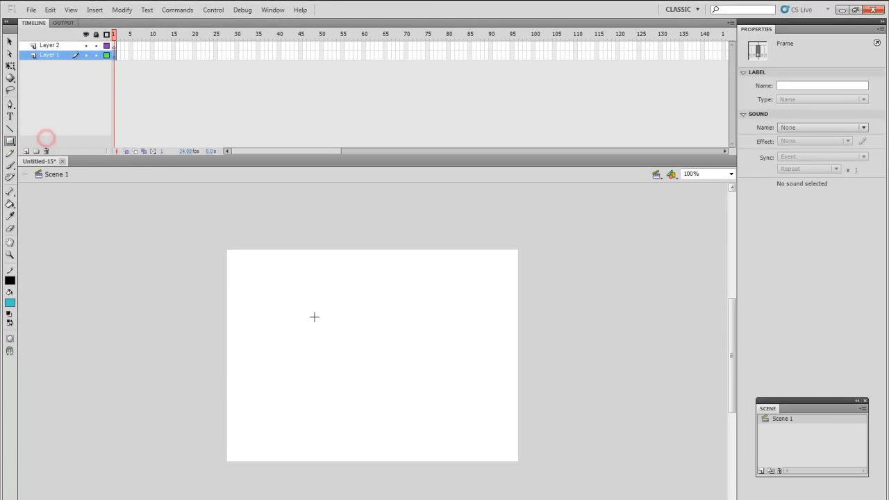
- Draw a teal square on Layer 1, then an overlapping purple square on Layer 2
drag(264, 354, 348, 427)
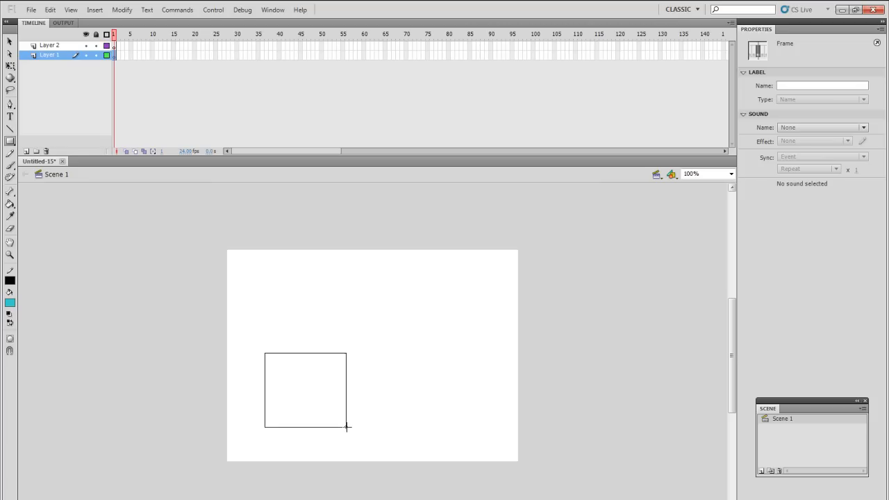
click(305, 389)
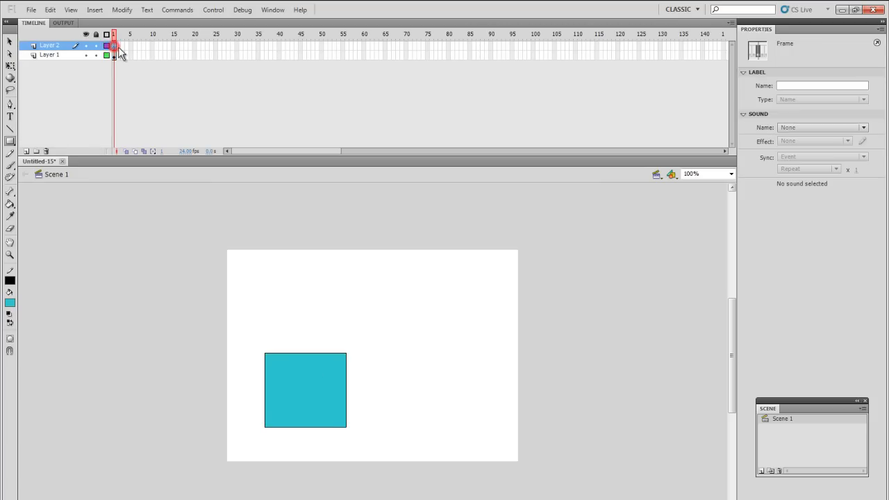
click(10, 302)
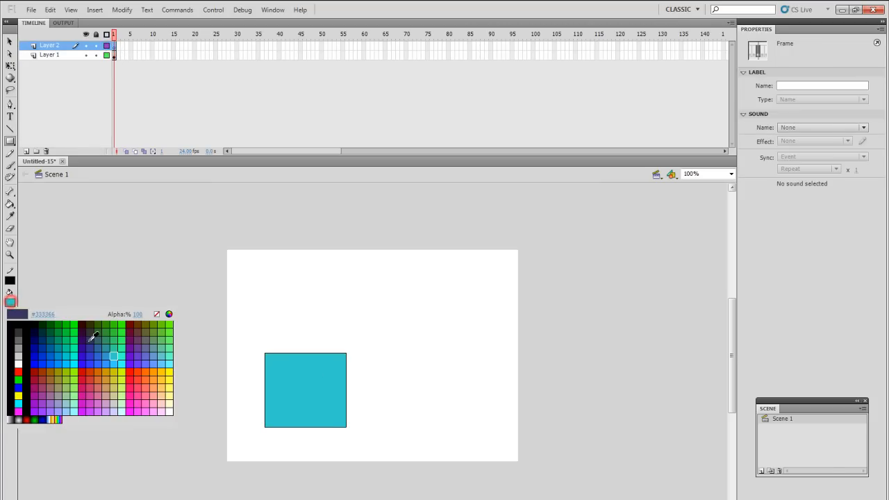
drag(297, 304, 336, 349)
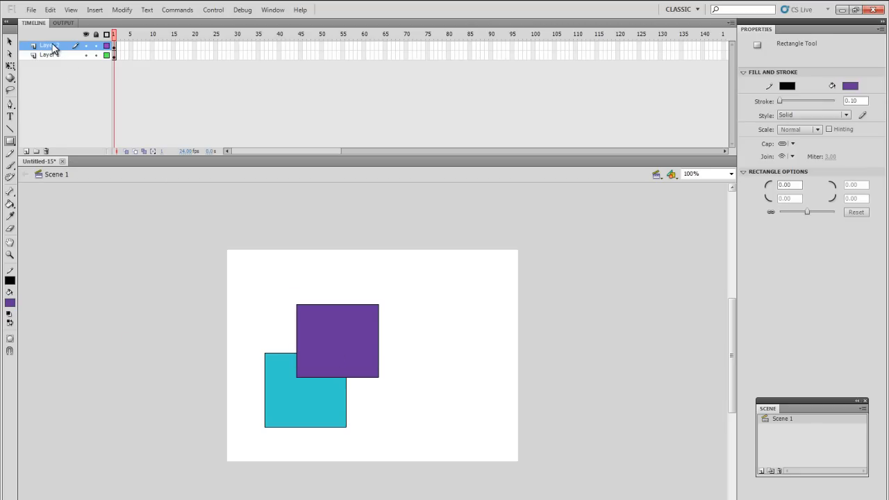
- Select the Layer 2 row to select the whole purple square
double_click(47, 45)
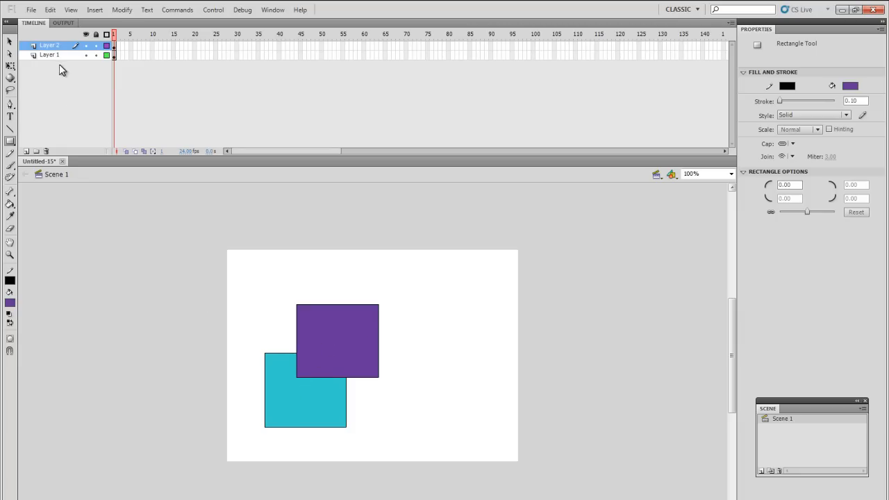
mouse_move(69, 59)
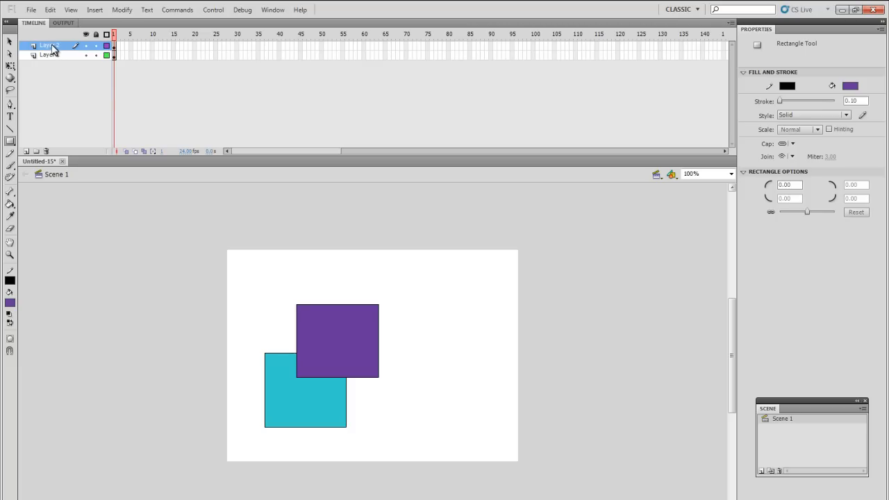
click(48, 55)
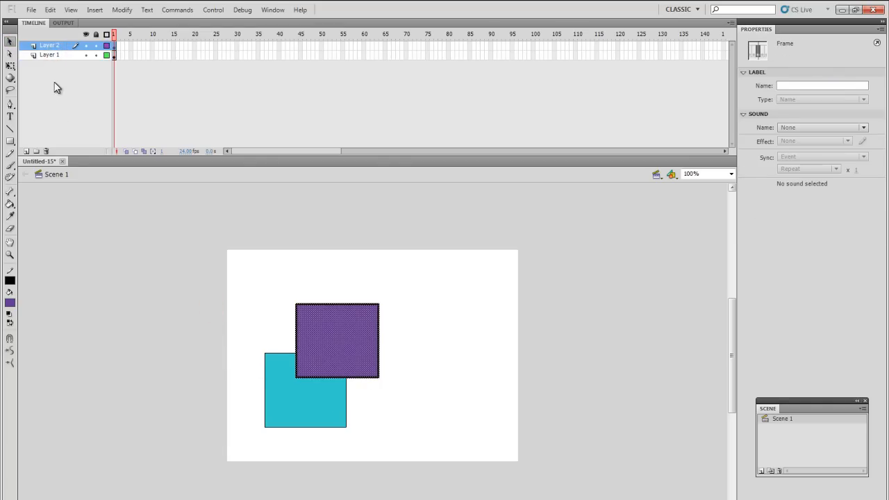
- Add Layer 3 and draw a green rectangle on it above the purple square
click(26, 151)
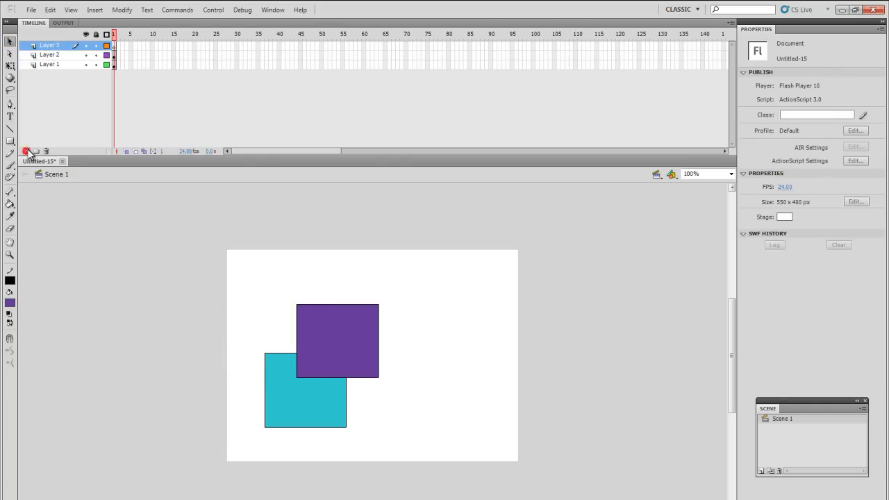
click(10, 141)
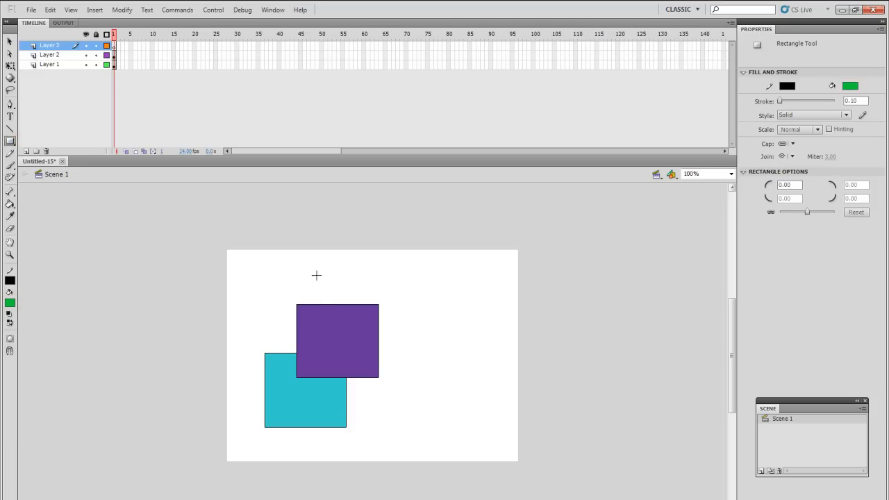
drag(322, 277, 407, 332)
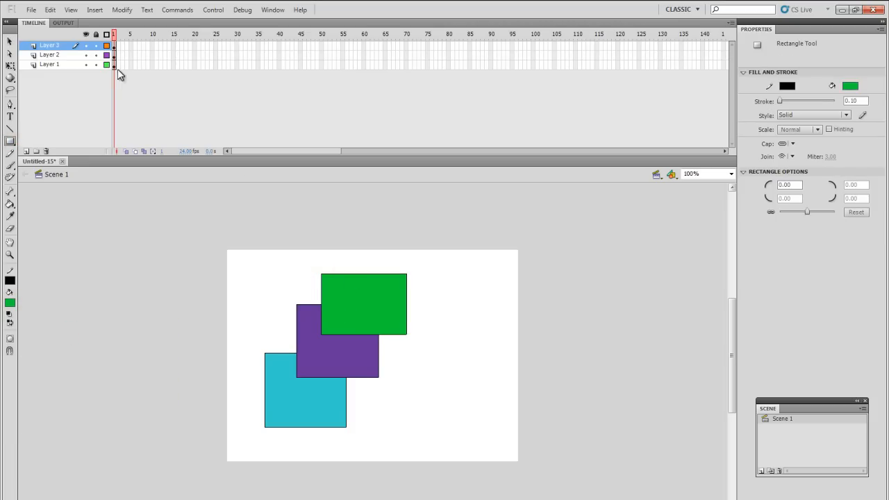
double_click(49, 44)
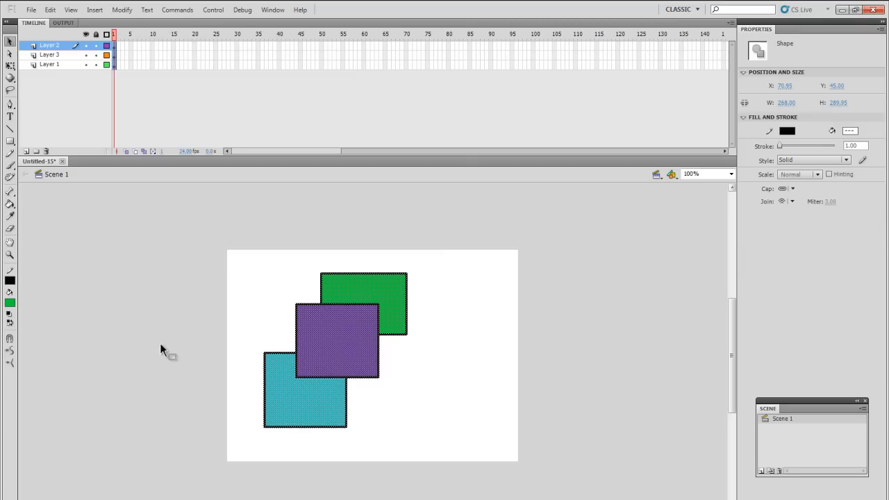
mouse_move(114, 311)
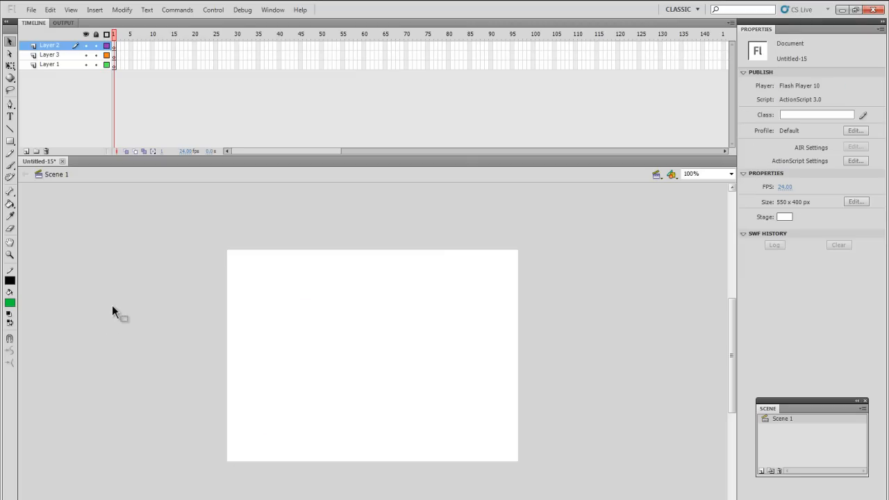
mouse_move(349, 270)
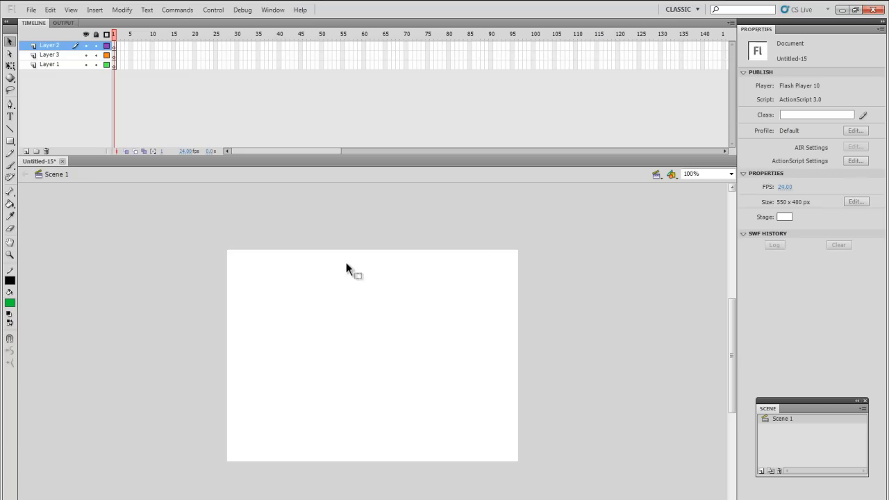
mouse_move(278, 263)
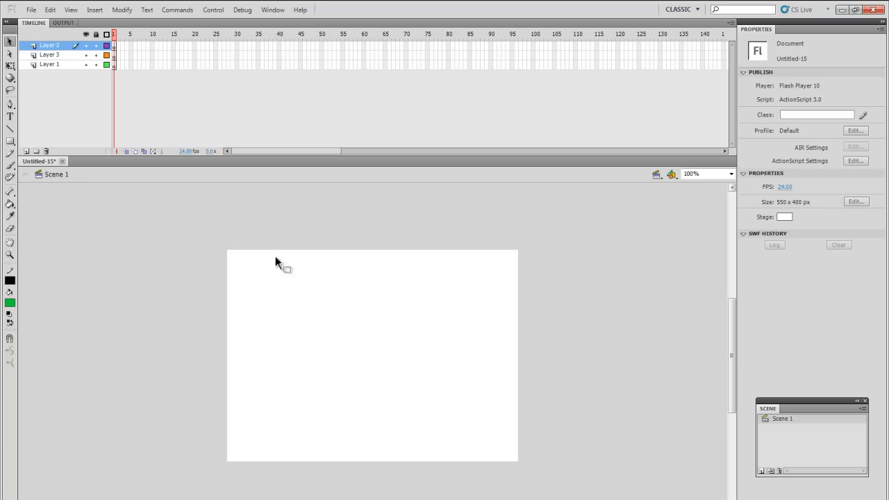
- Delete all three rectangles, leaving the stage empty
click(48, 65)
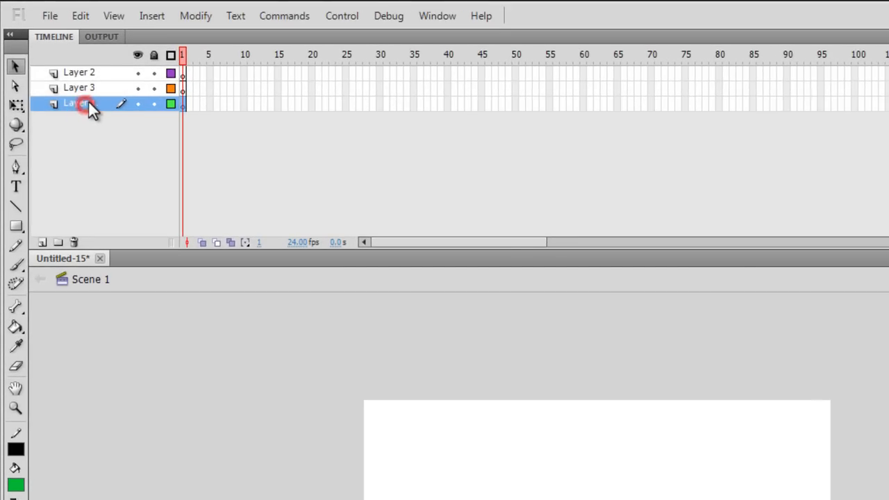
- Rename the bottom layer to Background
double_click(78, 103)
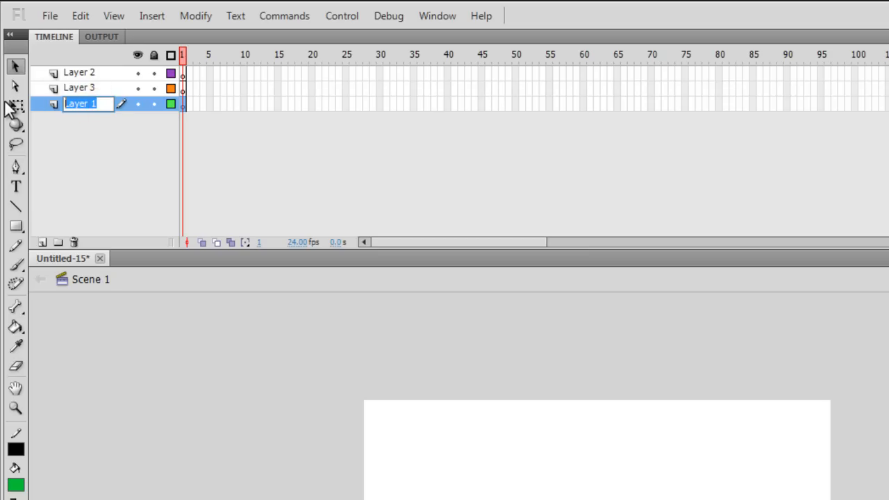
text(Background)
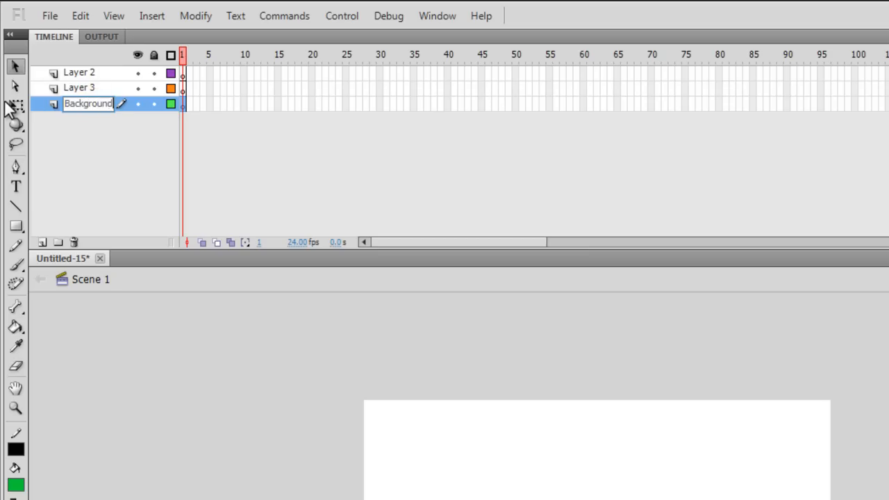
click(87, 102)
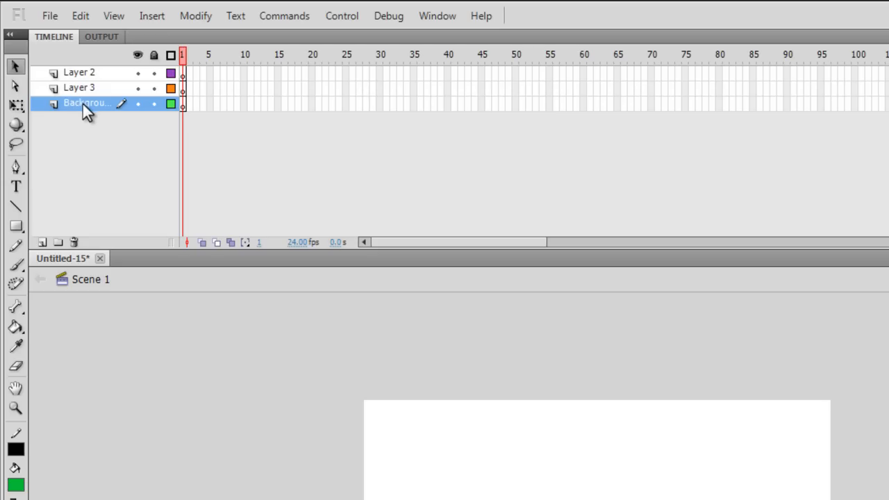
mouse_move(85, 93)
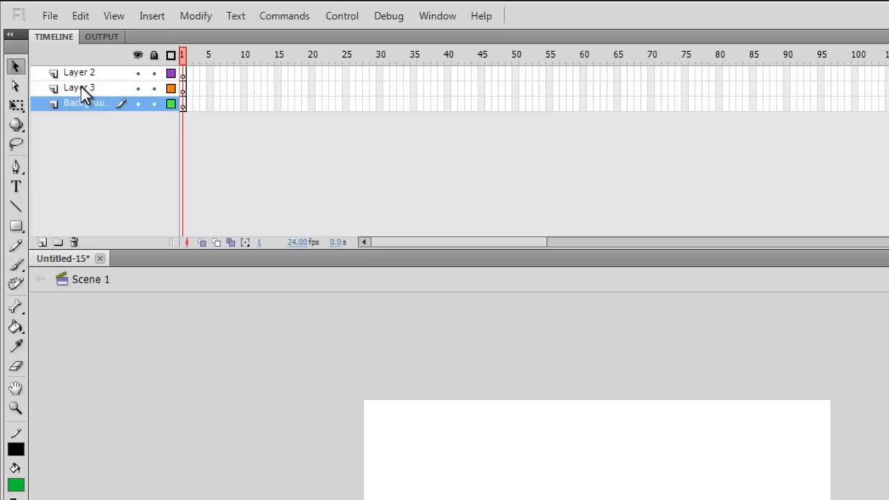
- Rename the other two layers Midground and Foreground
click(79, 87)
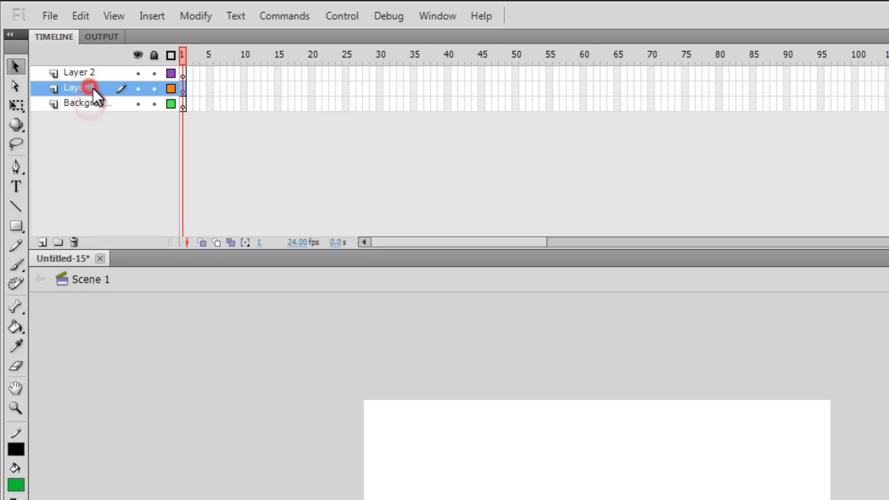
double_click(78, 87)
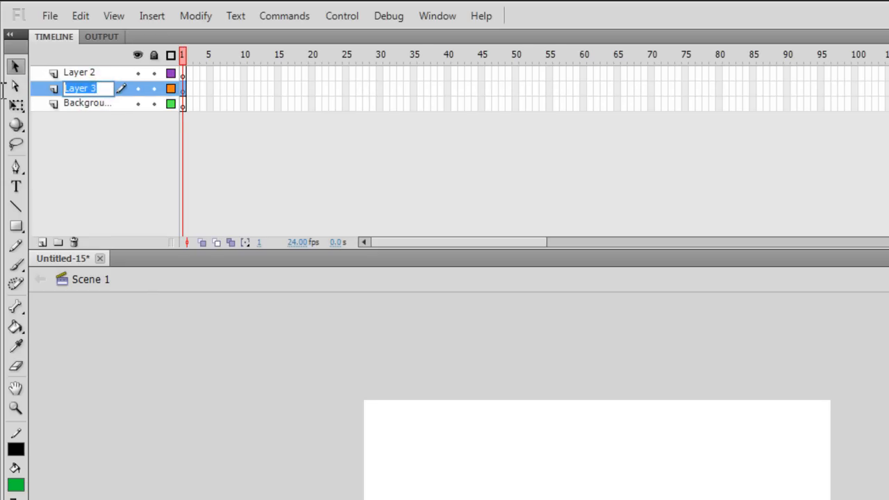
text(Midground)
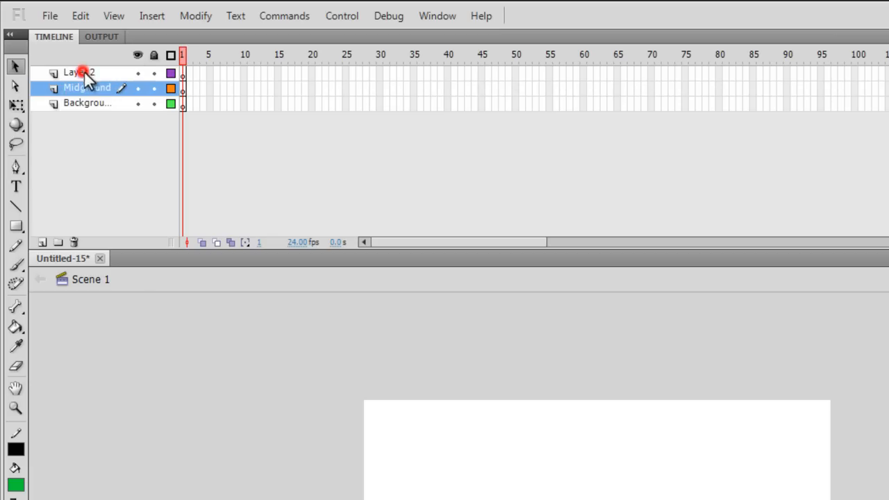
double_click(78, 72)
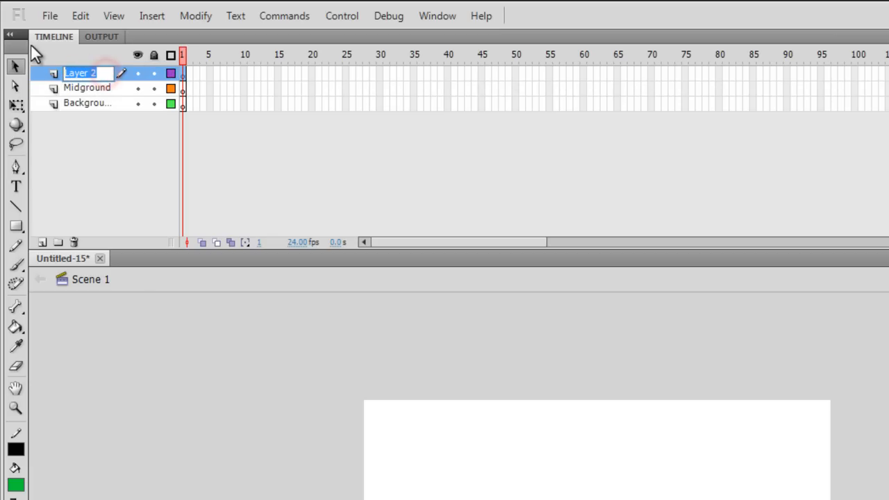
text(Foregrou...)
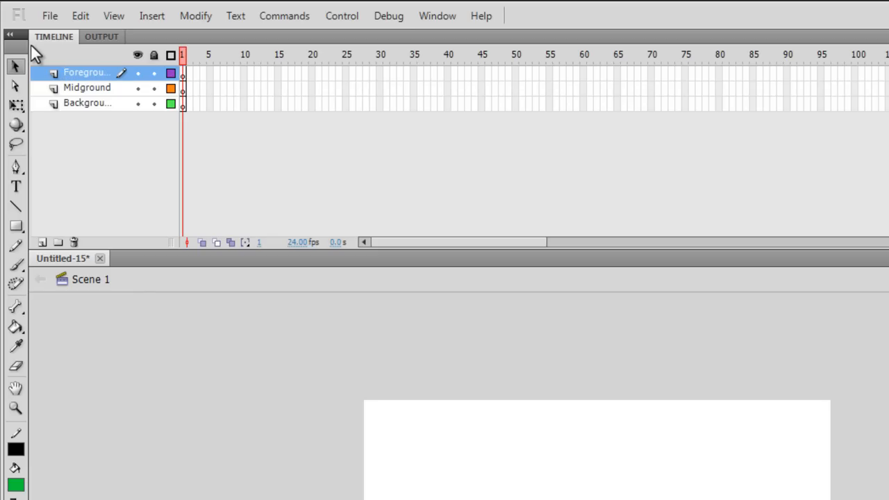
click(87, 102)
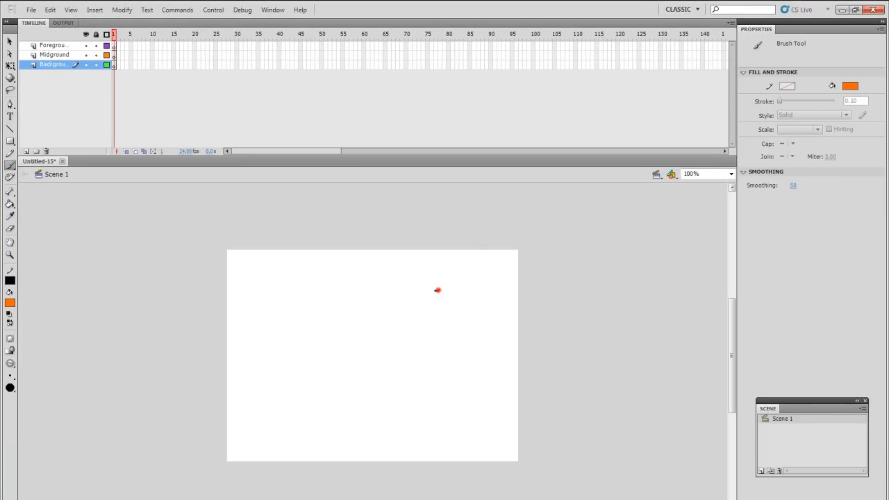
- Paint the orange sun near the top right of the Background layer, then lock the layer
drag(416, 277, 462, 319)
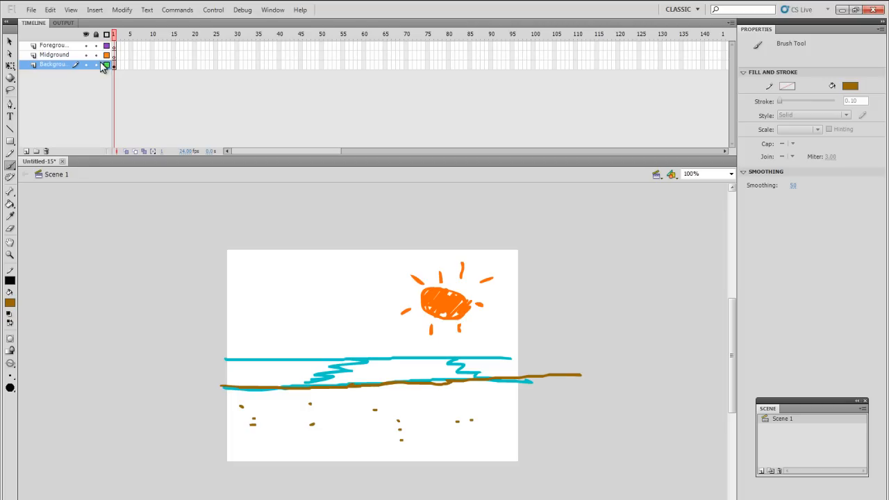
click(106, 64)
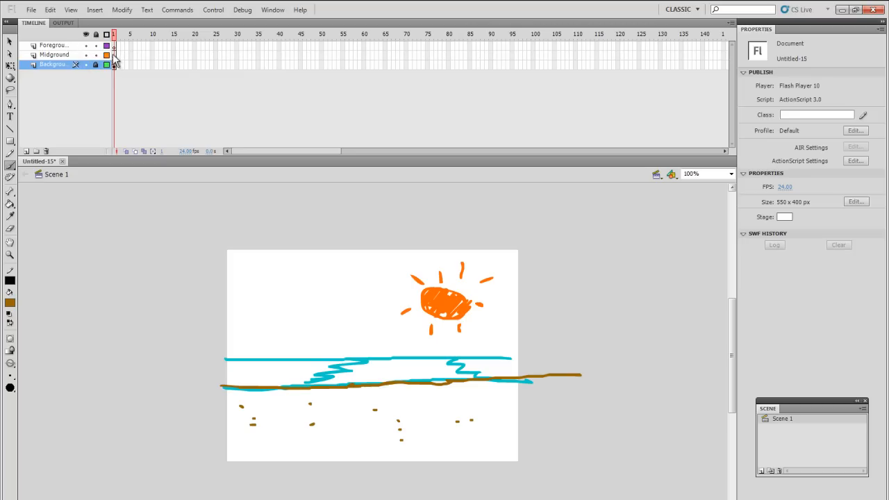
- Paint a brown tree trunk at the left of the Midground layer
click(54, 55)
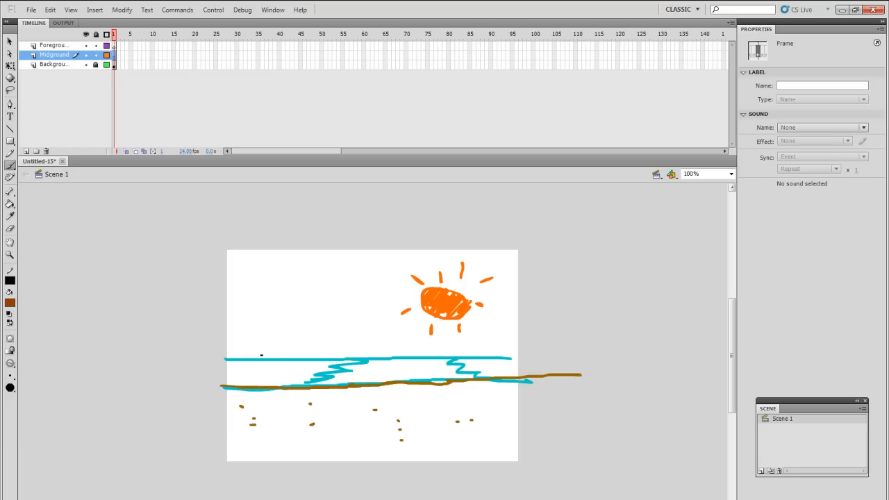
drag(249, 302, 245, 416)
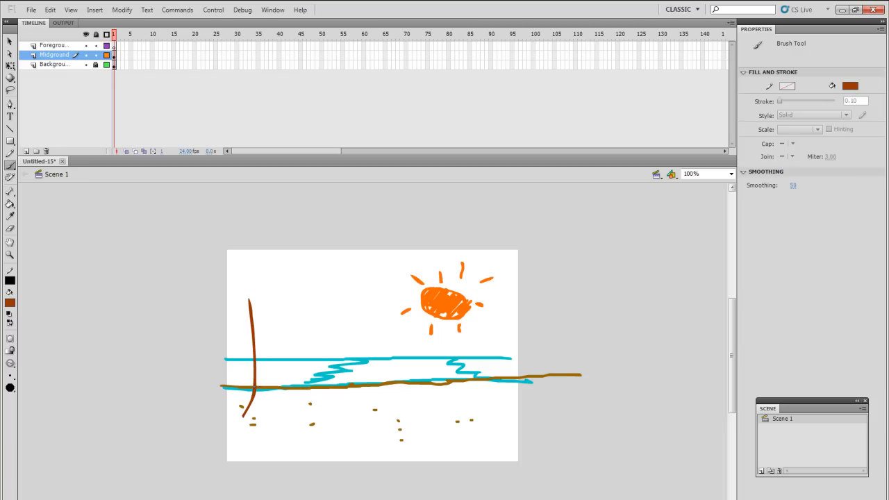
click(266, 303)
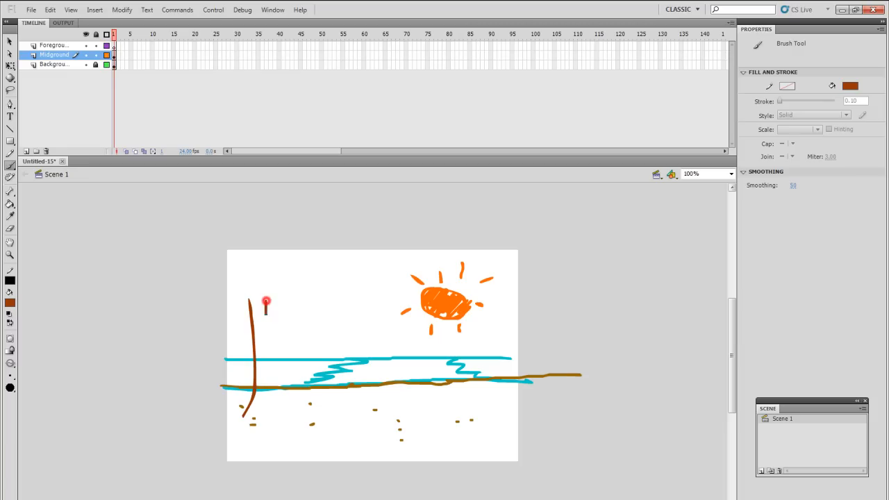
drag(266, 300, 250, 417)
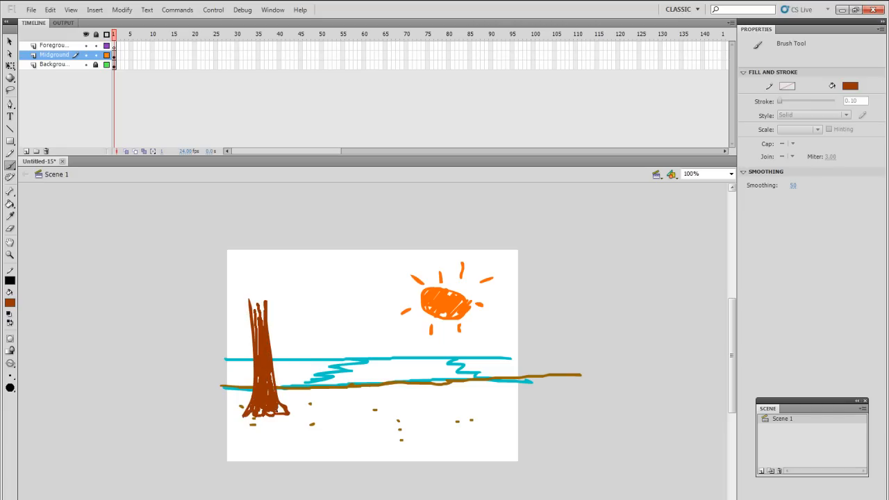
- Fill the tree's leafy crown outline with solid green
click(10, 291)
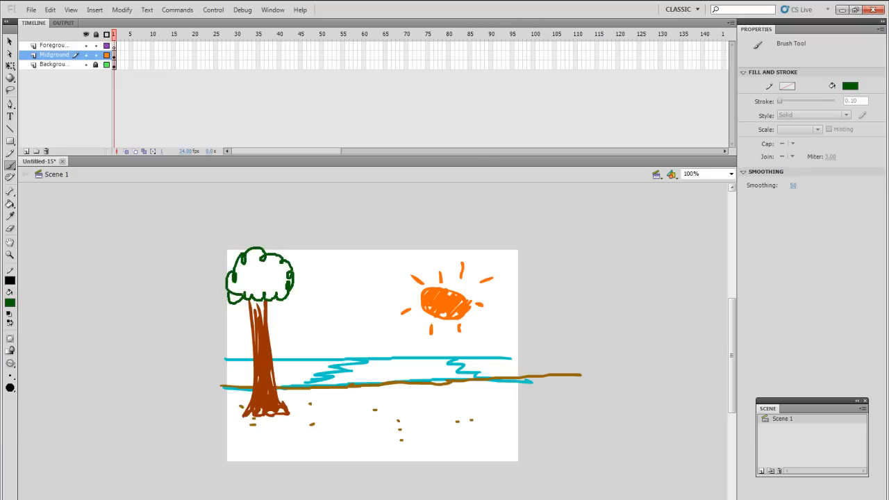
click(10, 203)
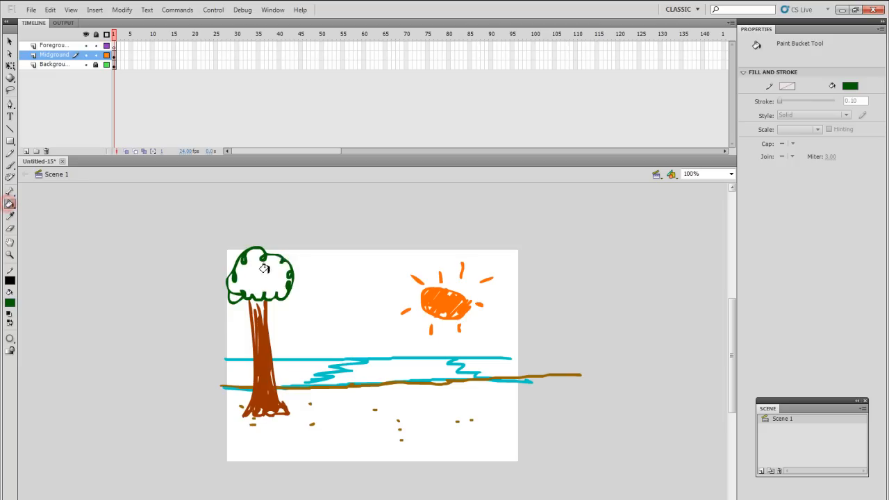
click(262, 268)
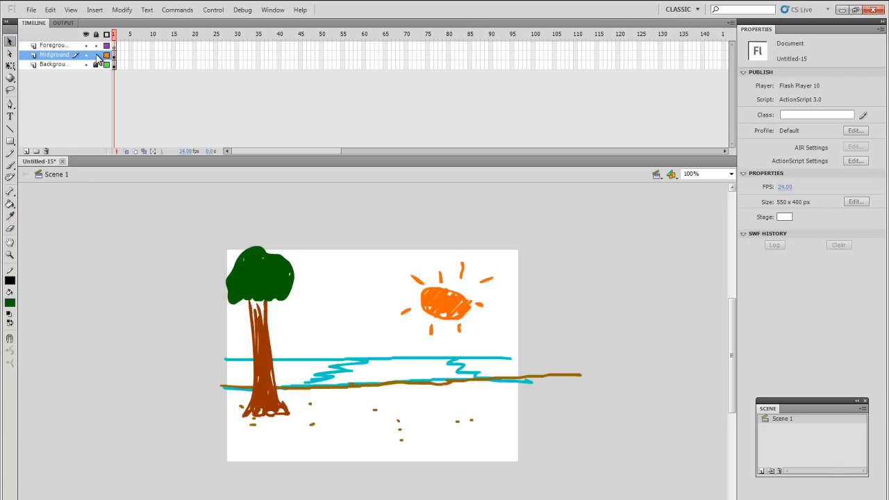
- Lock Midground and brush a black stick figure with hair, body, arms and feet mid-beach on Foreground
click(54, 45)
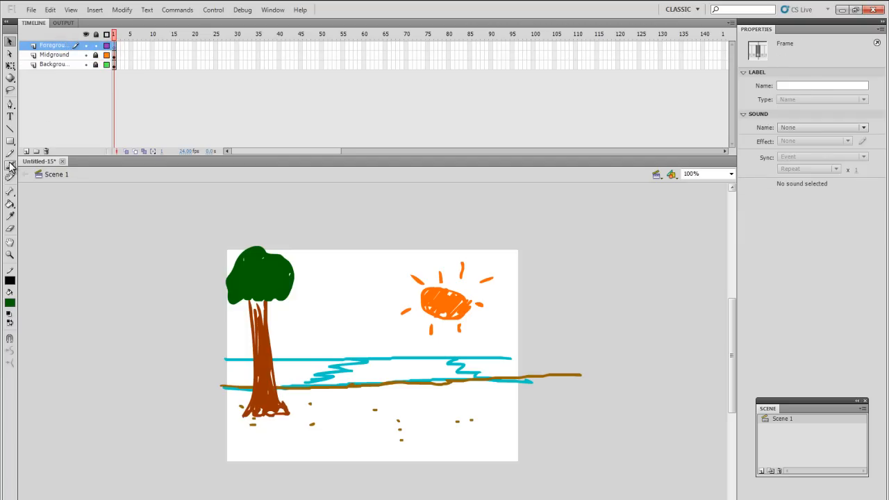
click(9, 166)
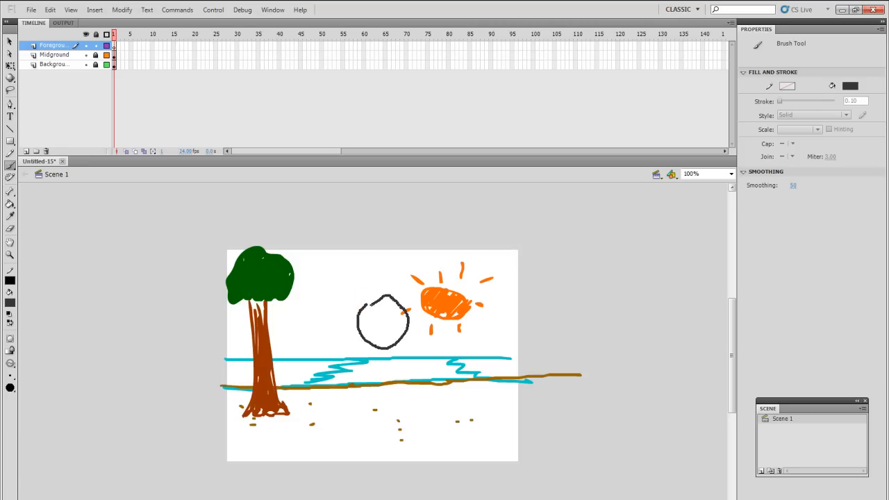
drag(361, 298, 399, 319)
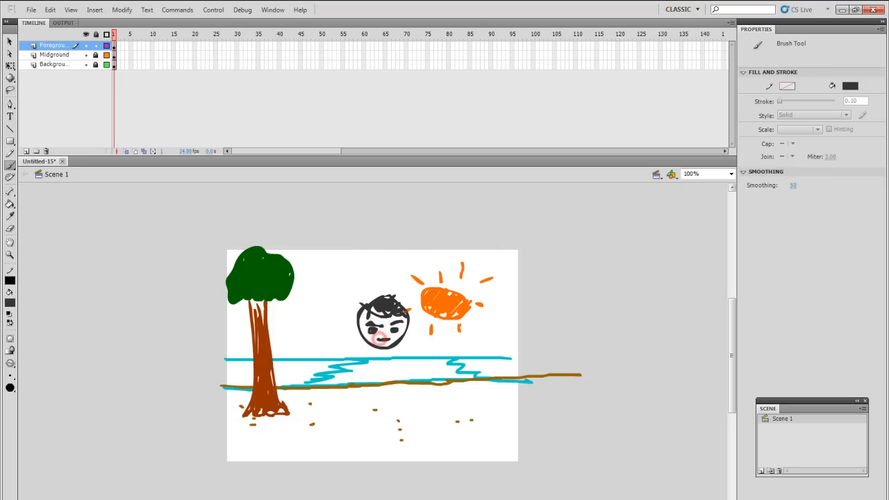
drag(381, 340, 335, 402)
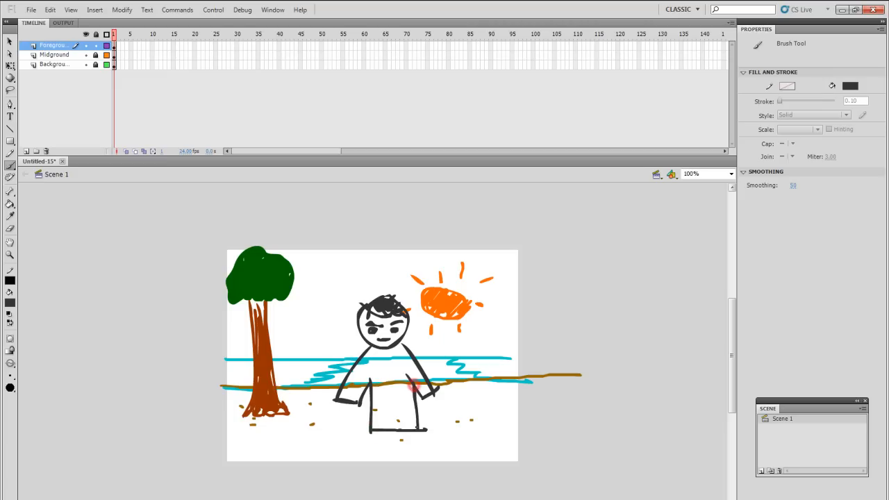
drag(389, 416, 407, 448)
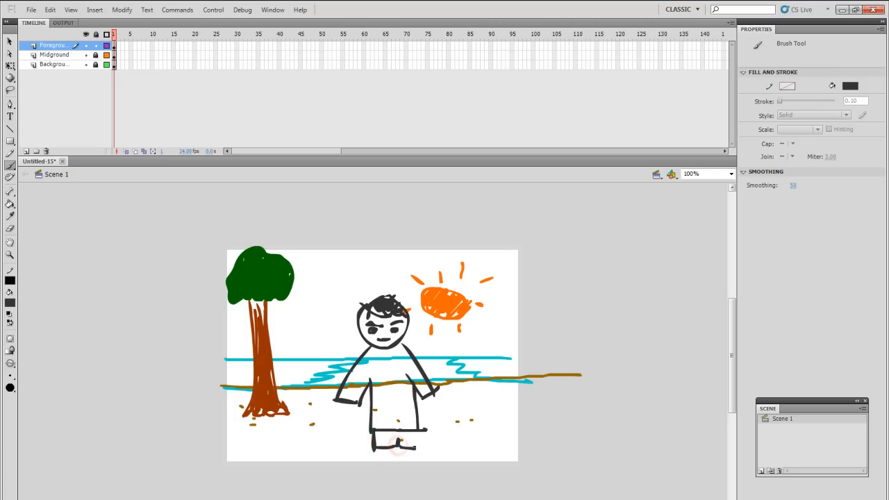
click(396, 445)
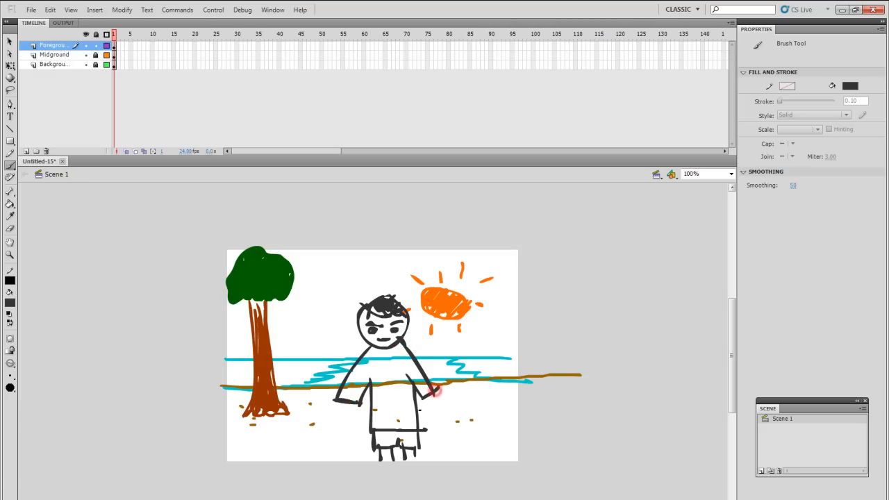
click(9, 204)
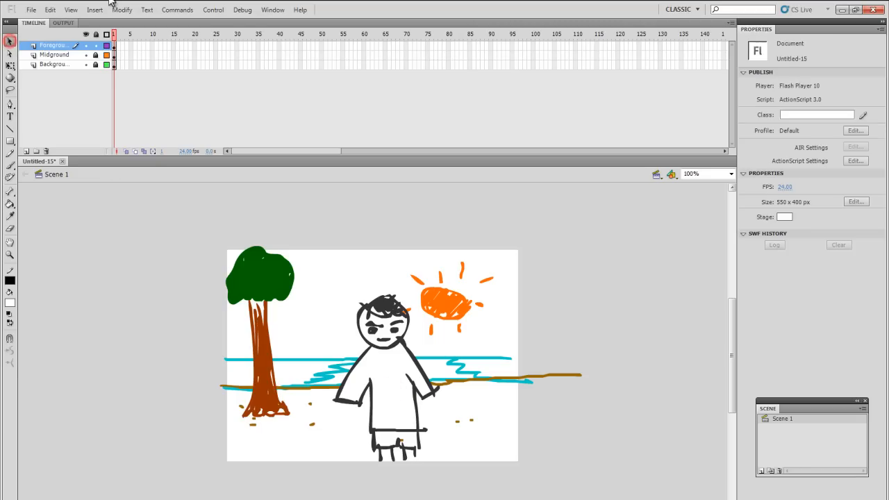
mouse_move(243, 277)
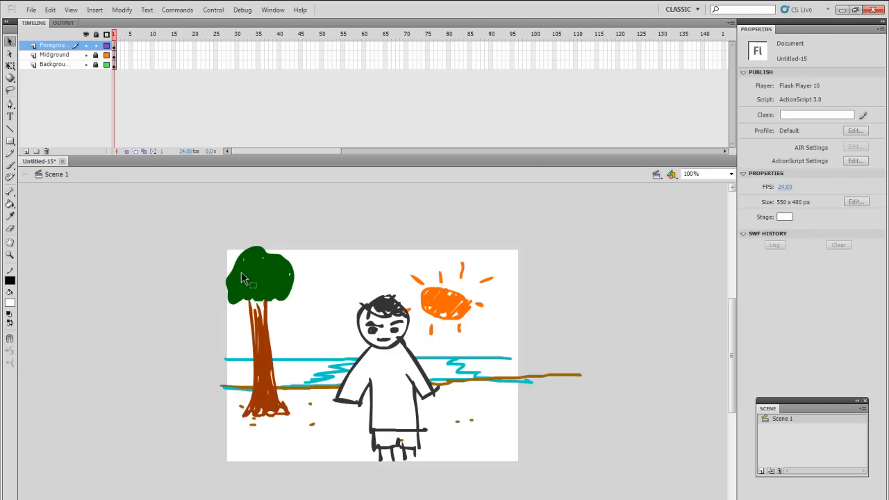
mouse_move(270, 155)
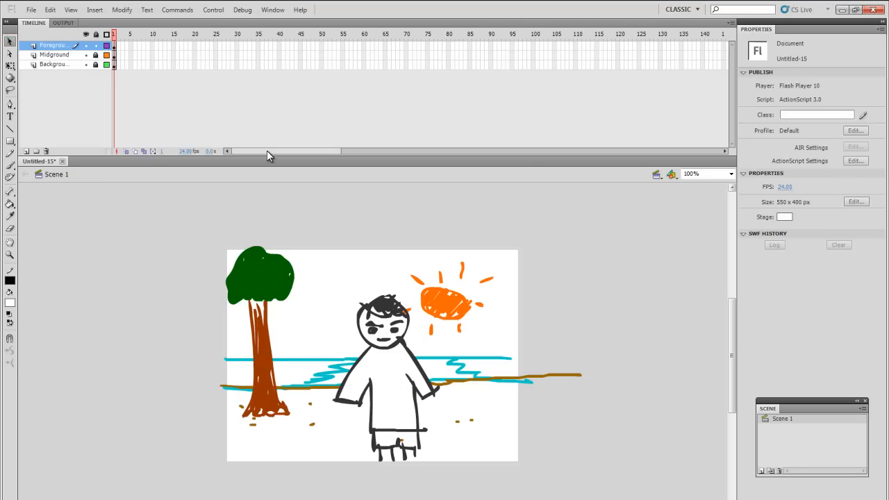
- Select the layer contents and drag the tree right and the sun, ocean and land left
click(114, 45)
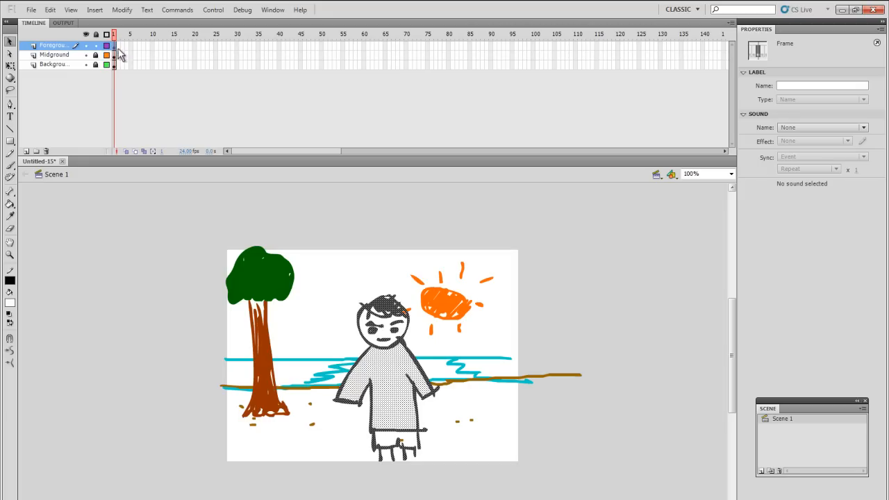
mouse_move(118, 61)
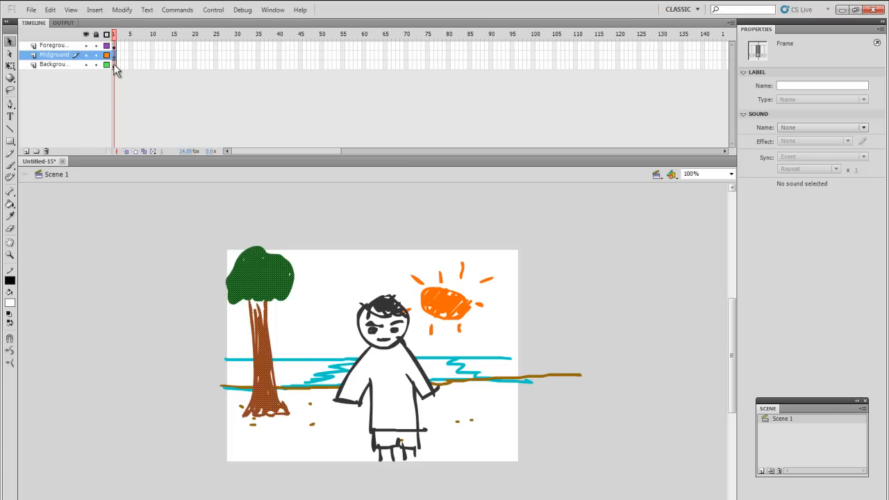
click(53, 64)
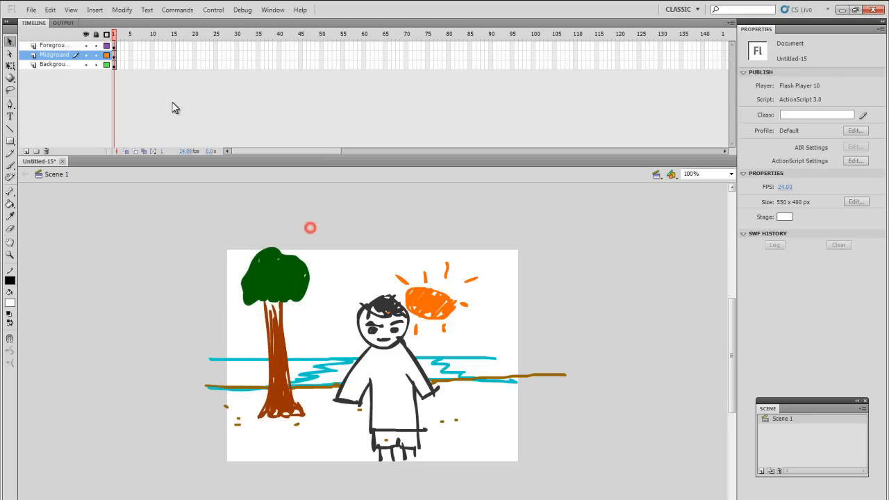
- Select the person on Foreground, drag it slightly left and deselect
click(54, 44)
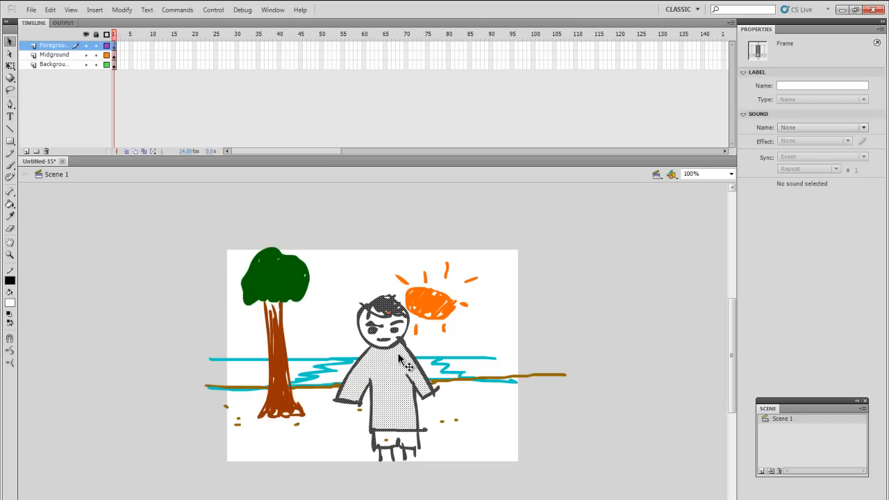
click(378, 368)
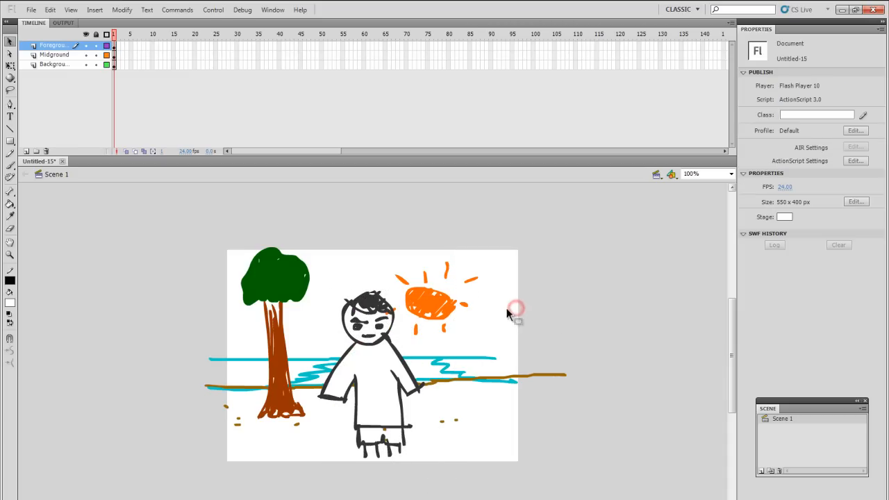
mouse_move(354, 260)
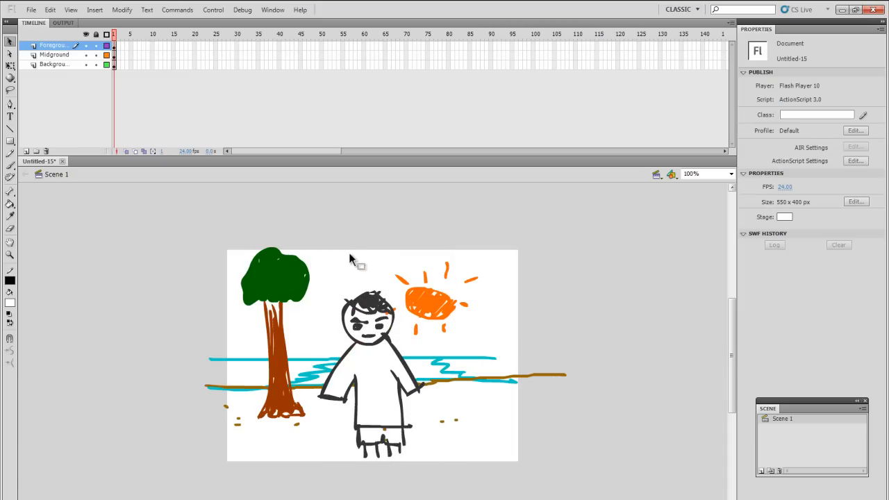
mouse_move(191, 229)
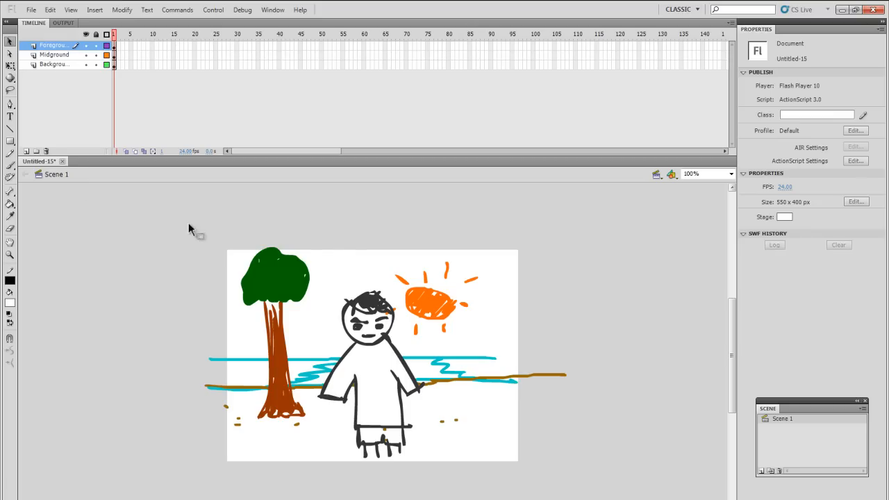